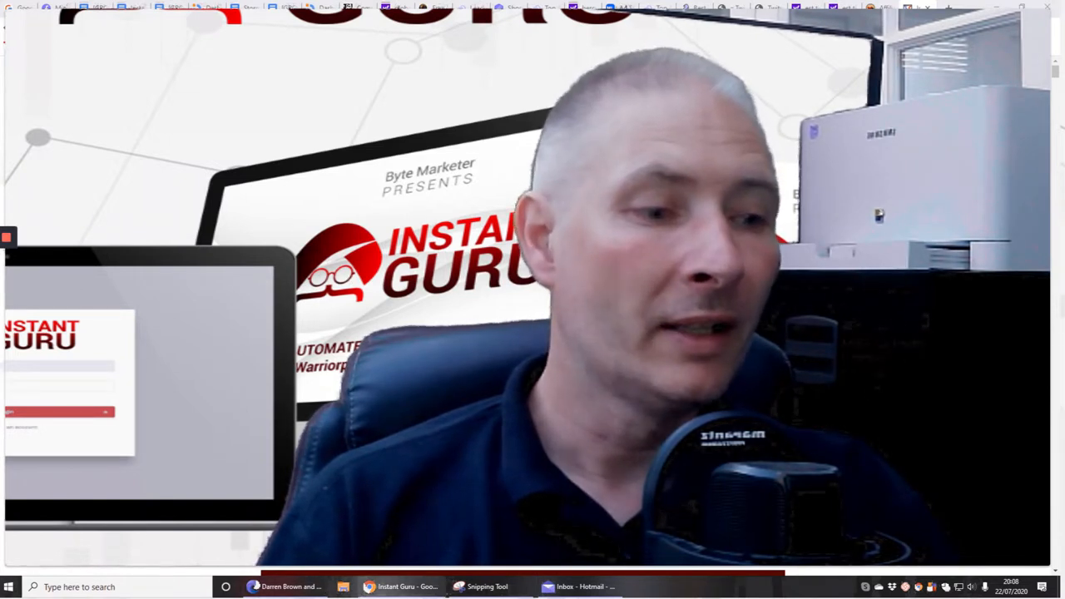
mouse_move(404, 587)
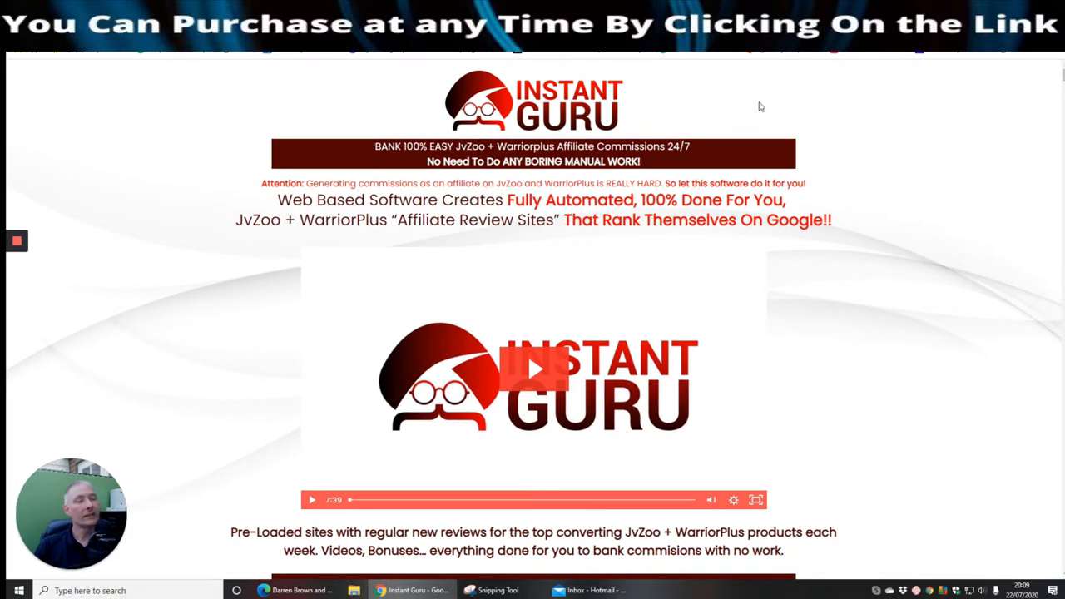
mouse_move(654, 143)
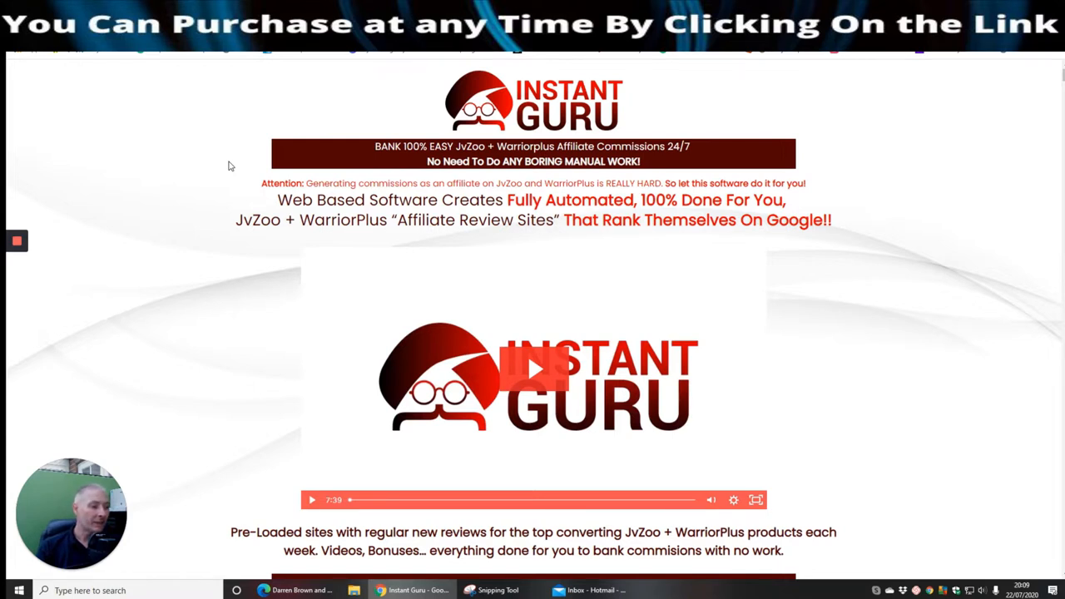
mouse_move(369, 479)
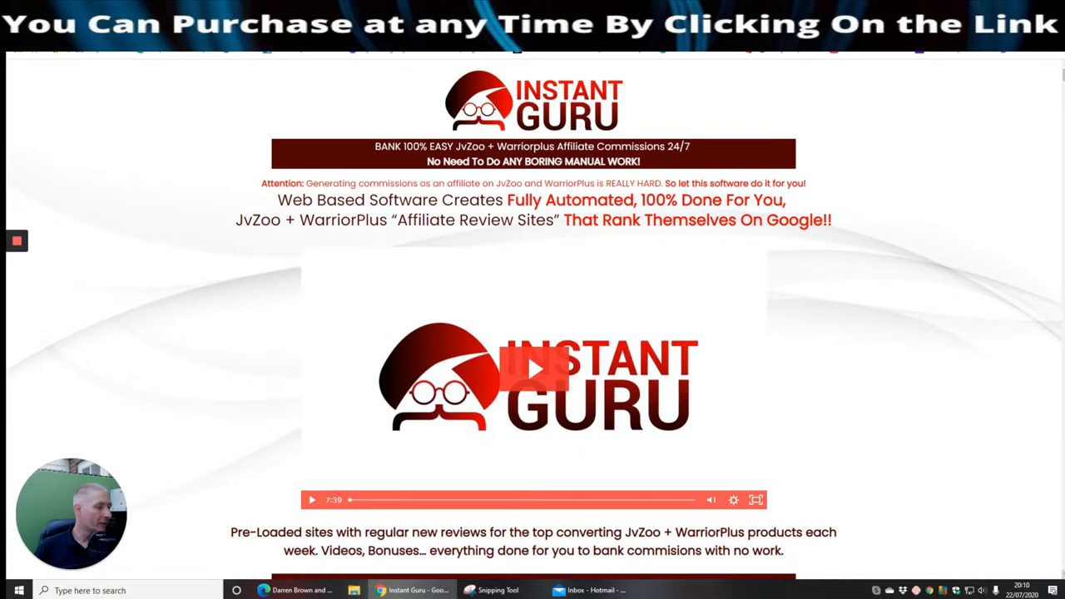
scroll(down, 3)
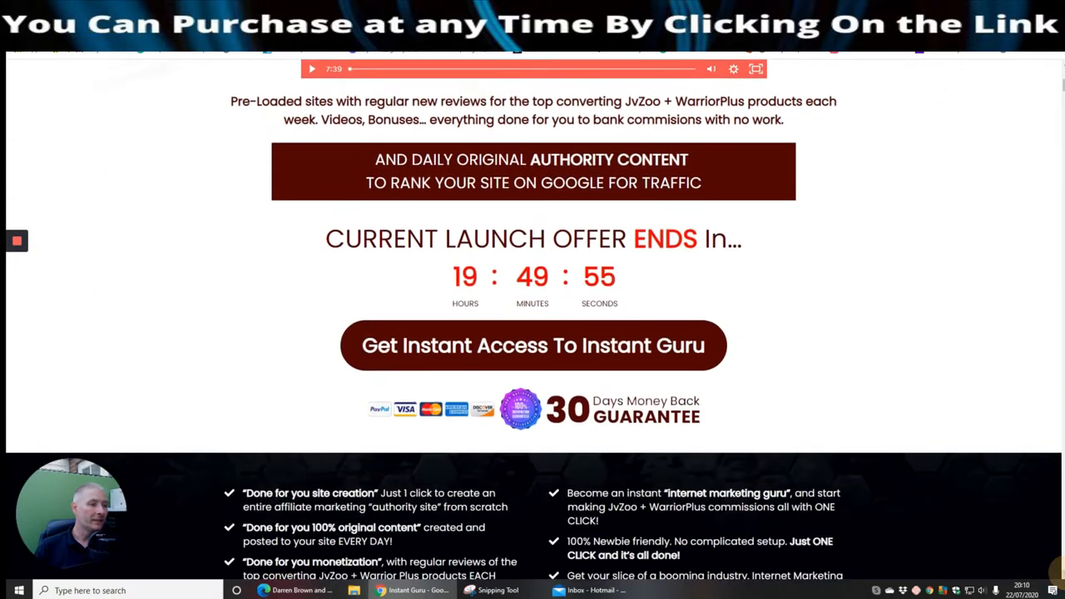
scroll(down, 3)
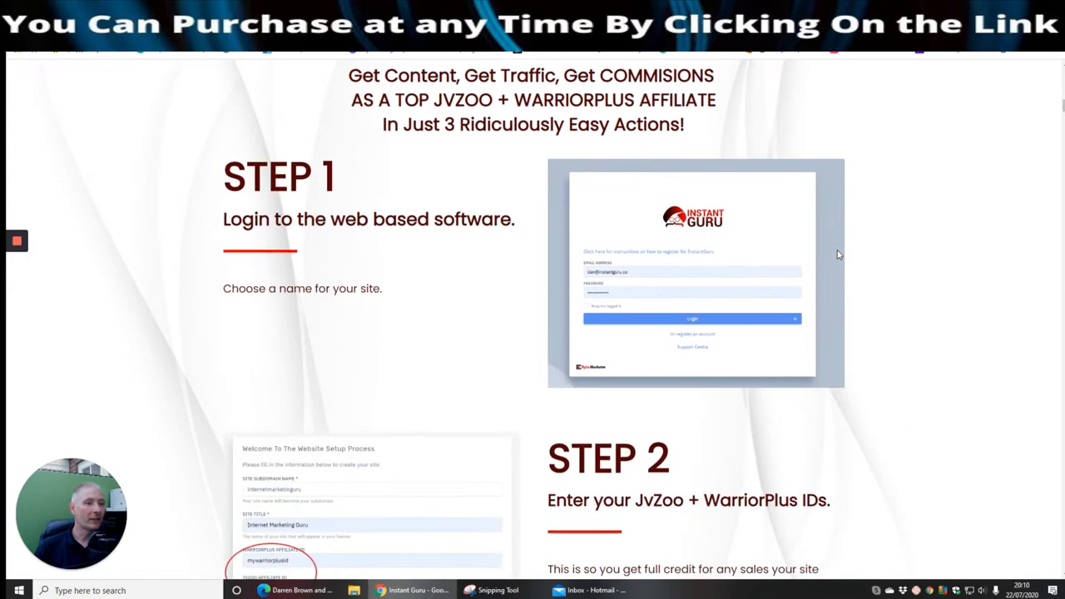
scroll(down, 3)
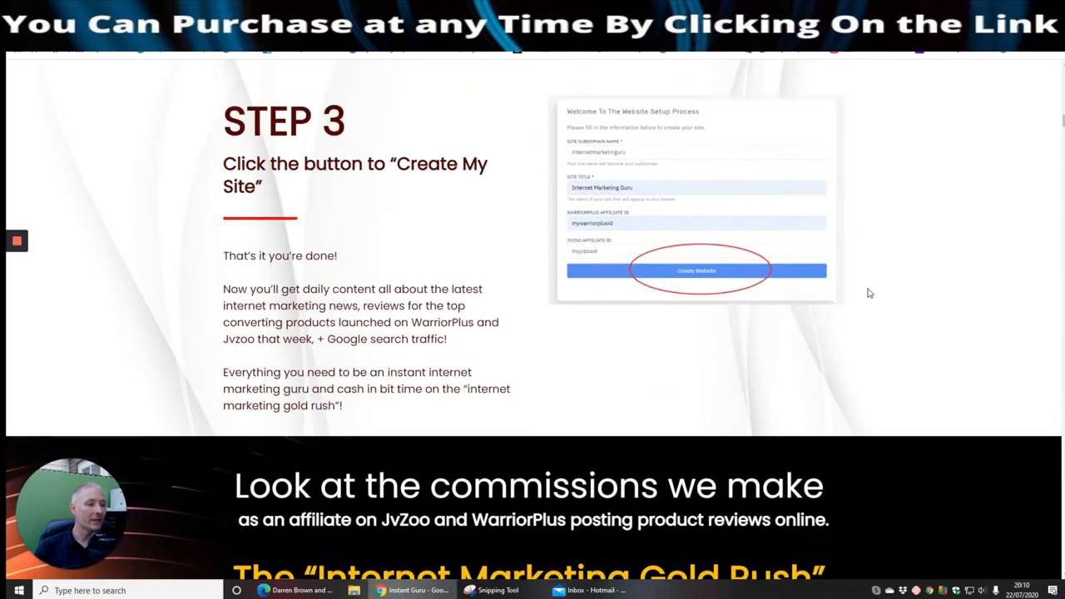
scroll(down, 3)
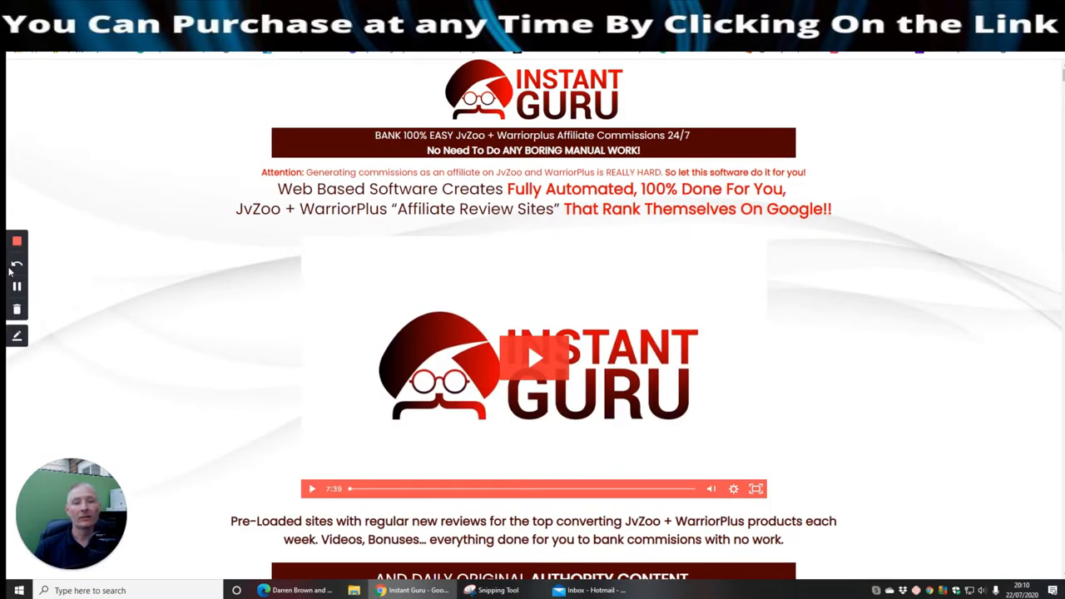
mouse_move(16, 286)
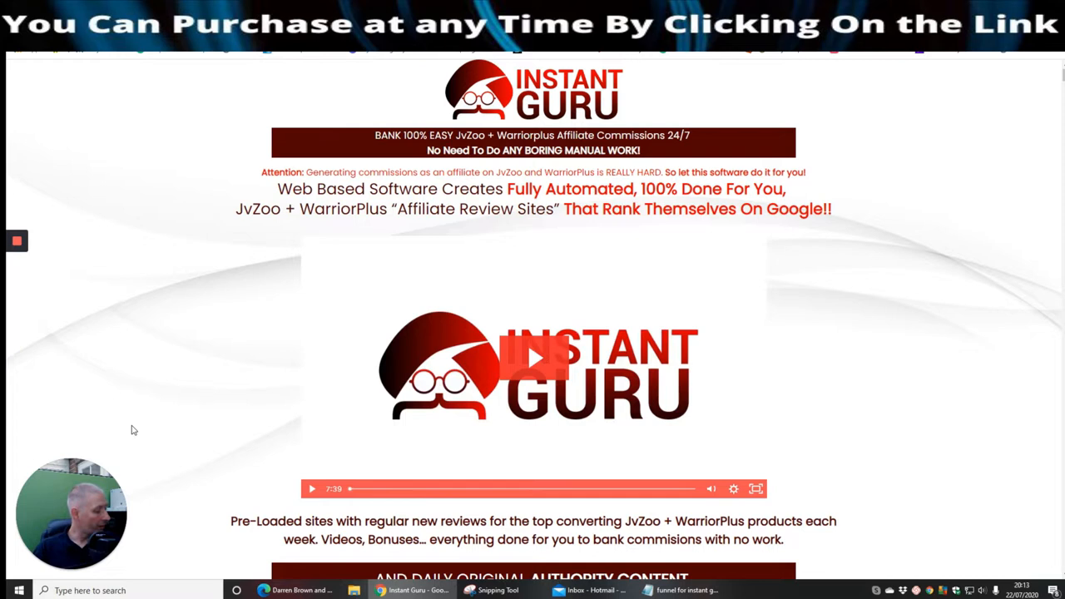
mouse_move(285, 362)
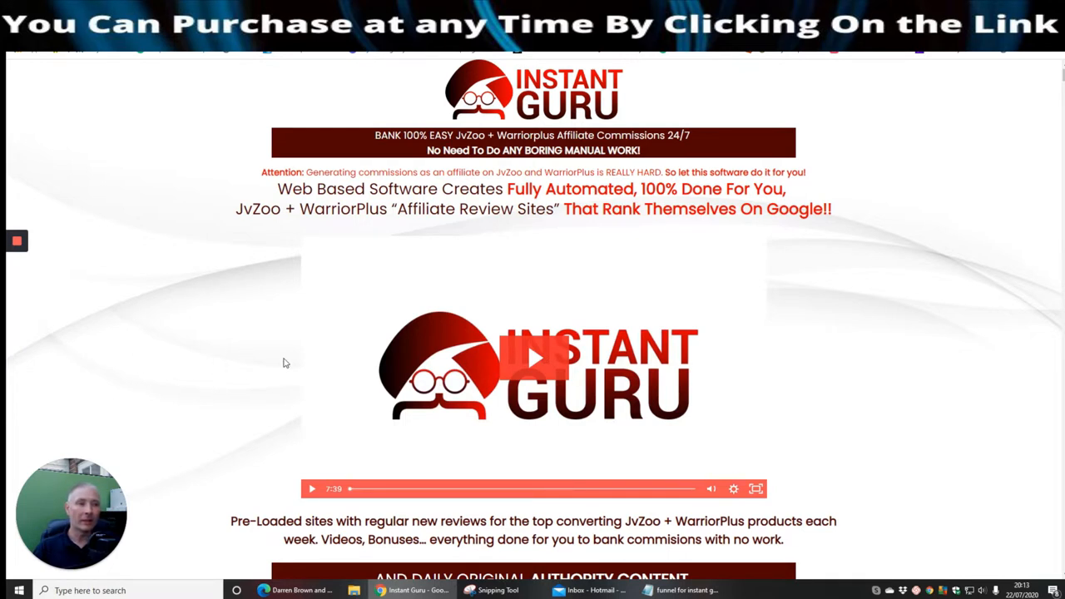
mouse_move(112, 408)
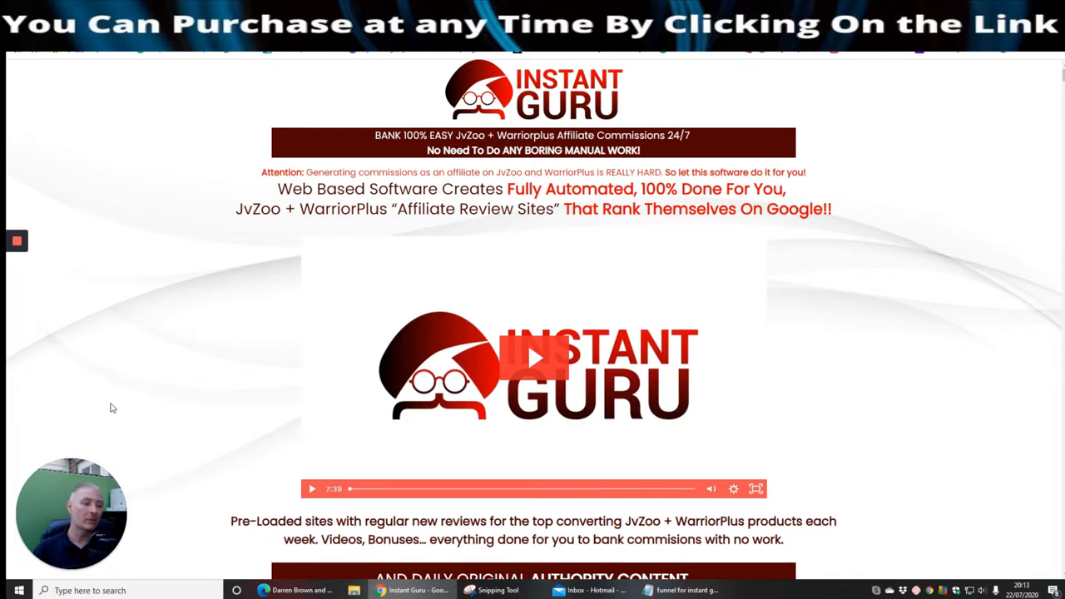
mouse_move(381, 87)
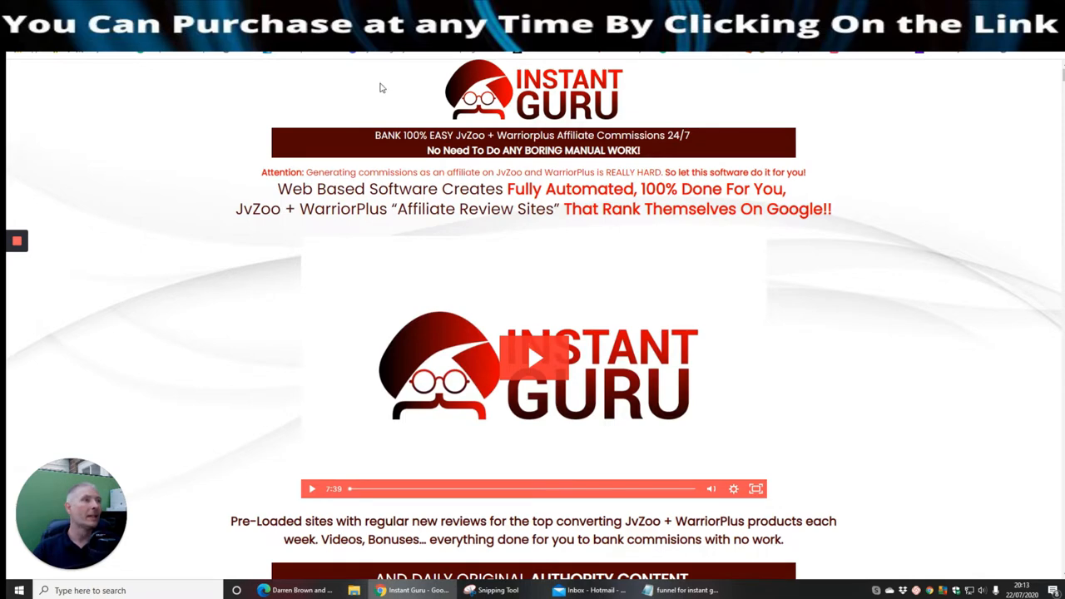
Scroll the sales page past the countdown and offer to the done-for-you features and comments
scroll(down, 3)
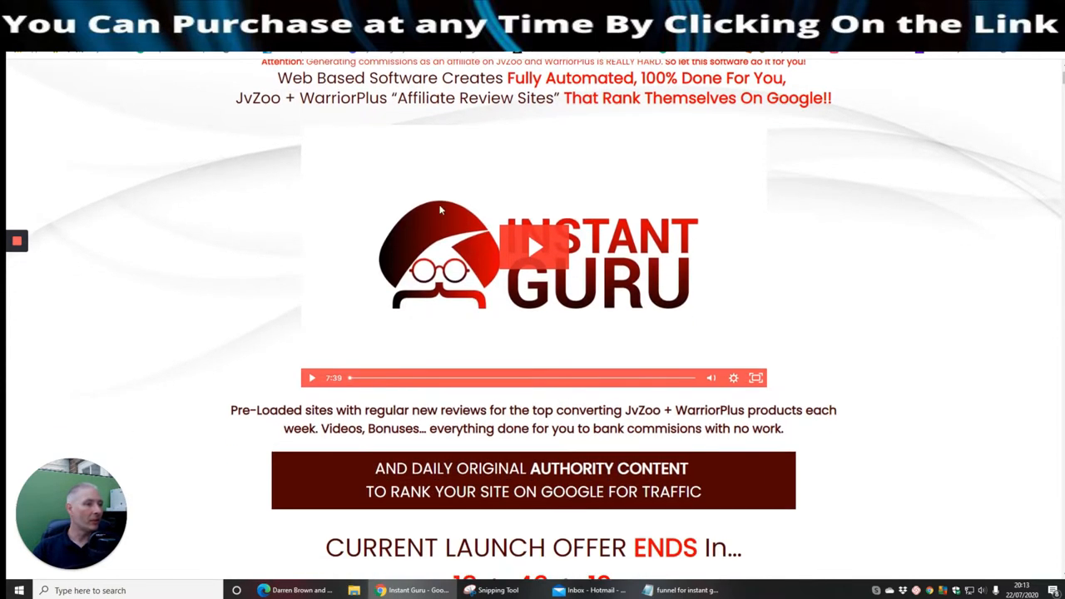
scroll(down, 3)
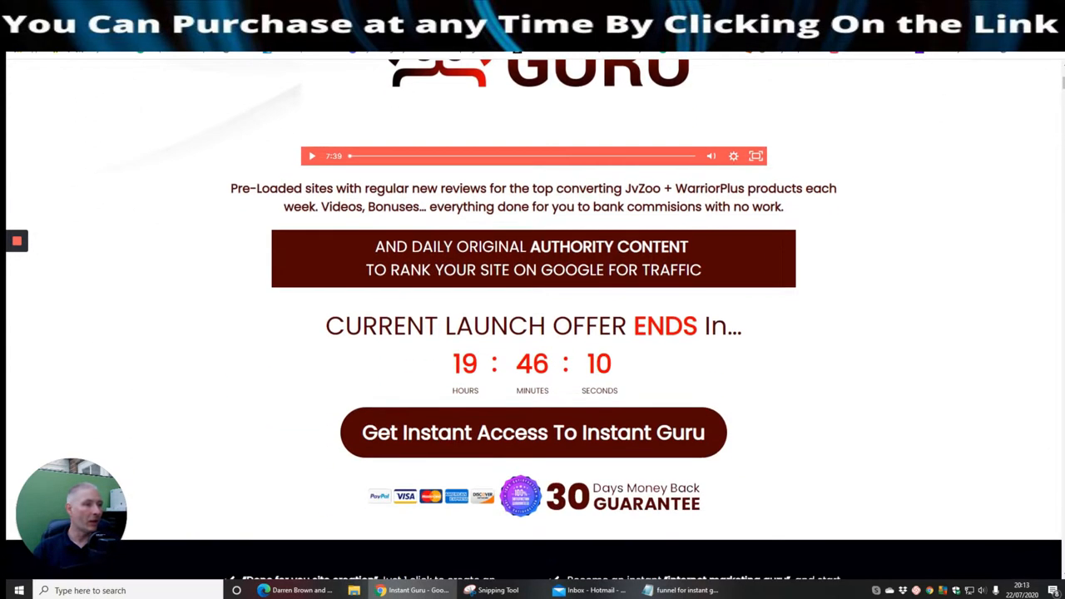
scroll(down, 3)
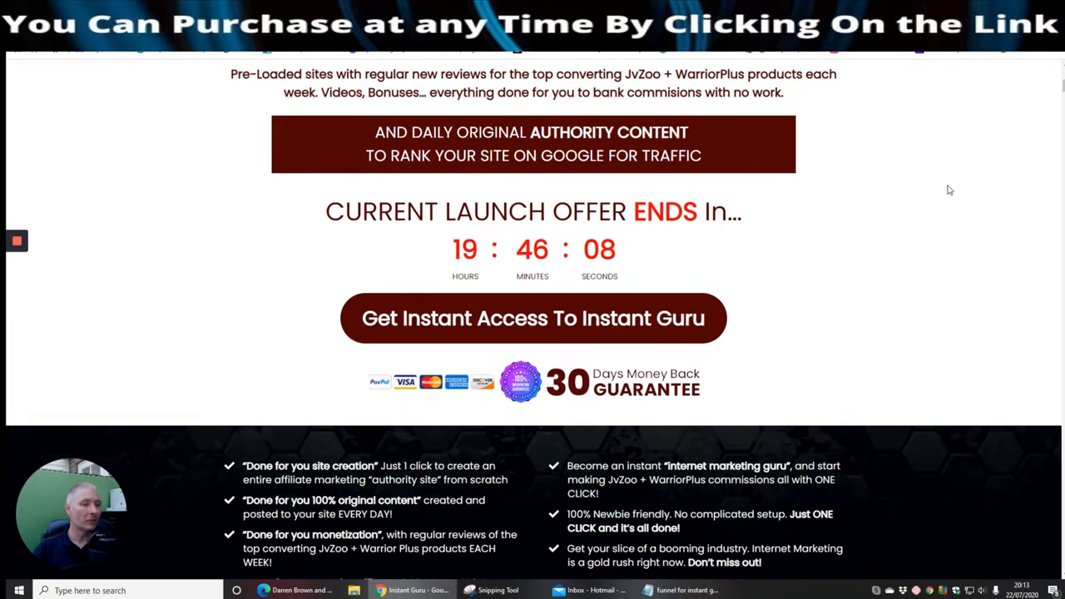
scroll(down, 3)
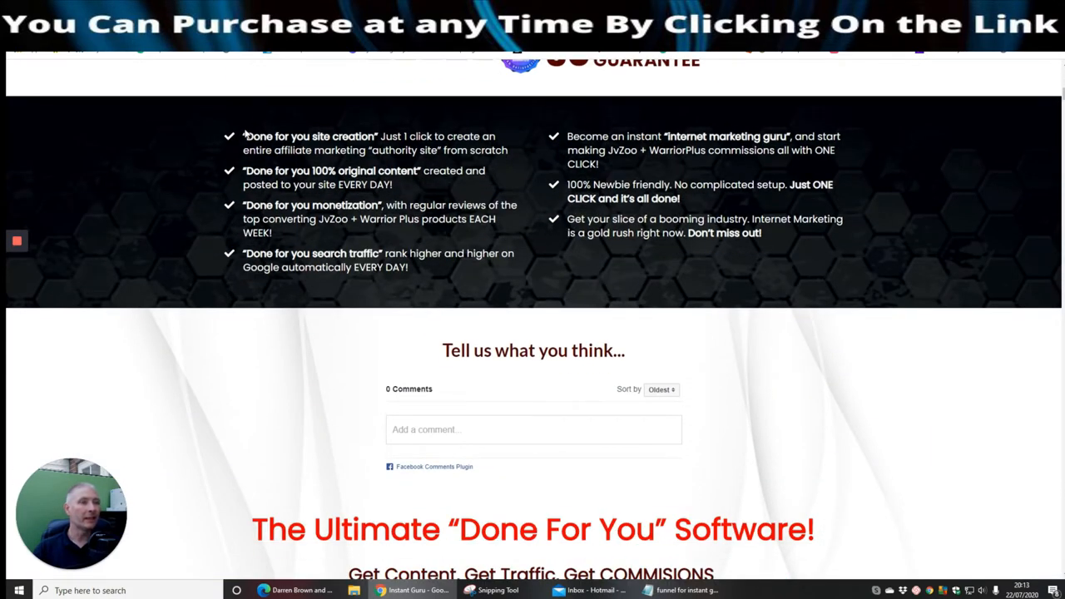
mouse_move(406, 148)
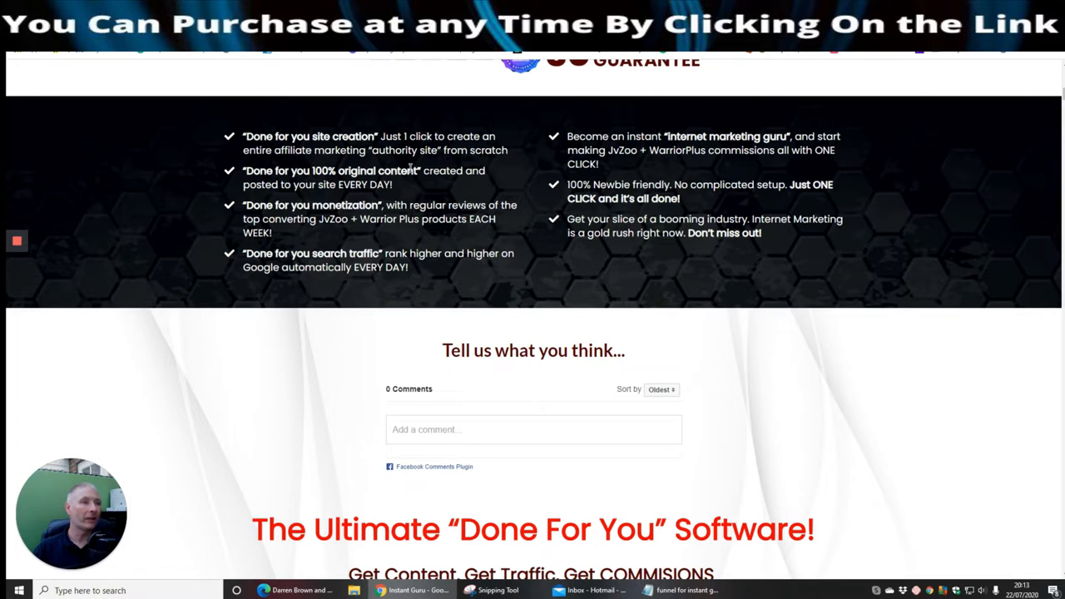
Scroll past Steps 1–3 and the creator's story to the showcase of software-made review posts
scroll(down, 3)
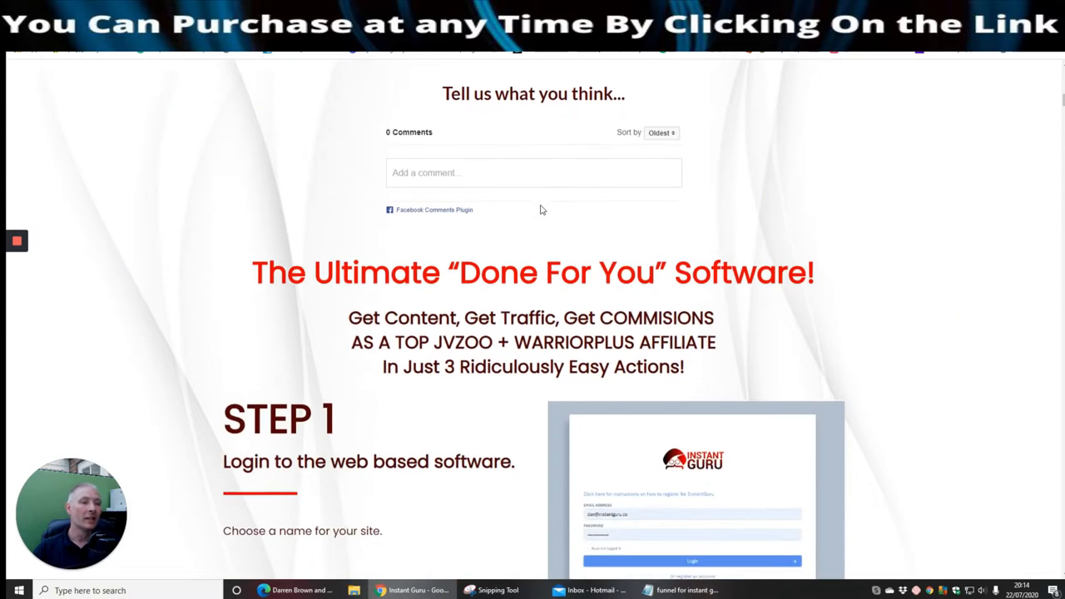
scroll(down, 3)
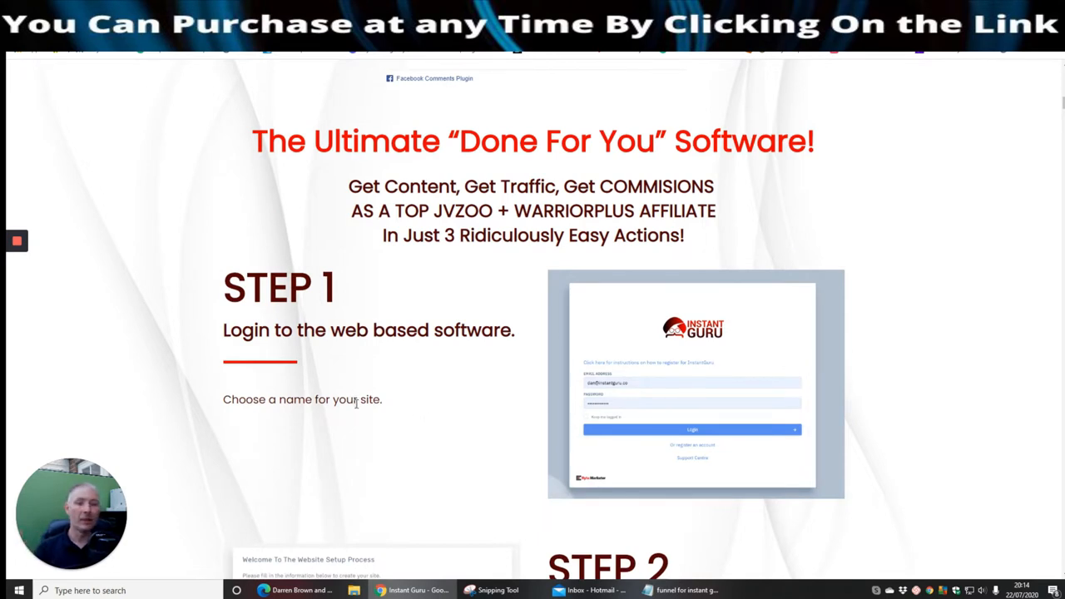
mouse_move(233, 176)
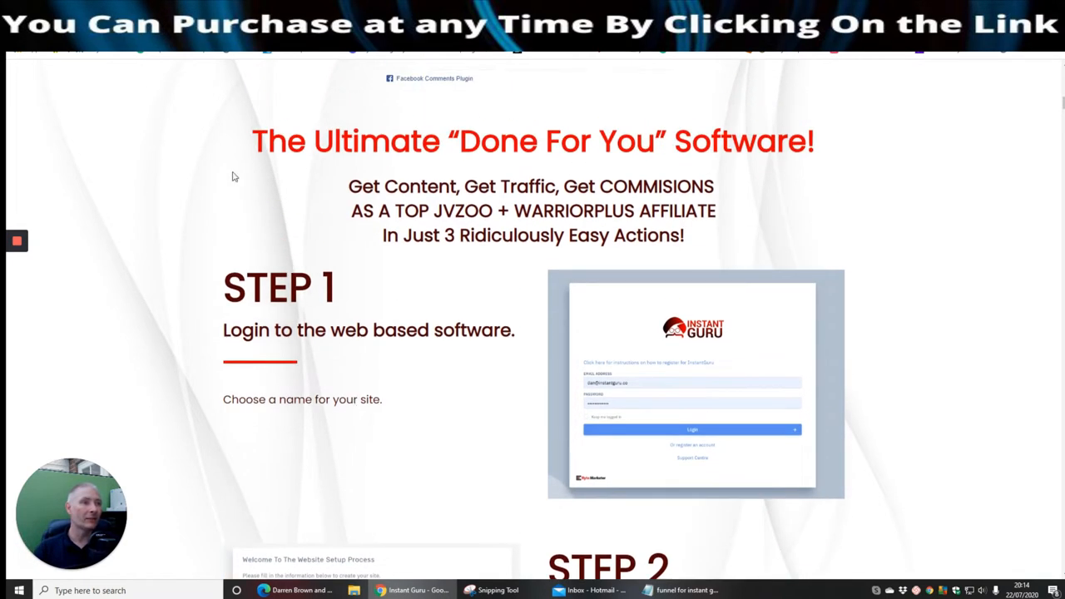
mouse_move(398, 206)
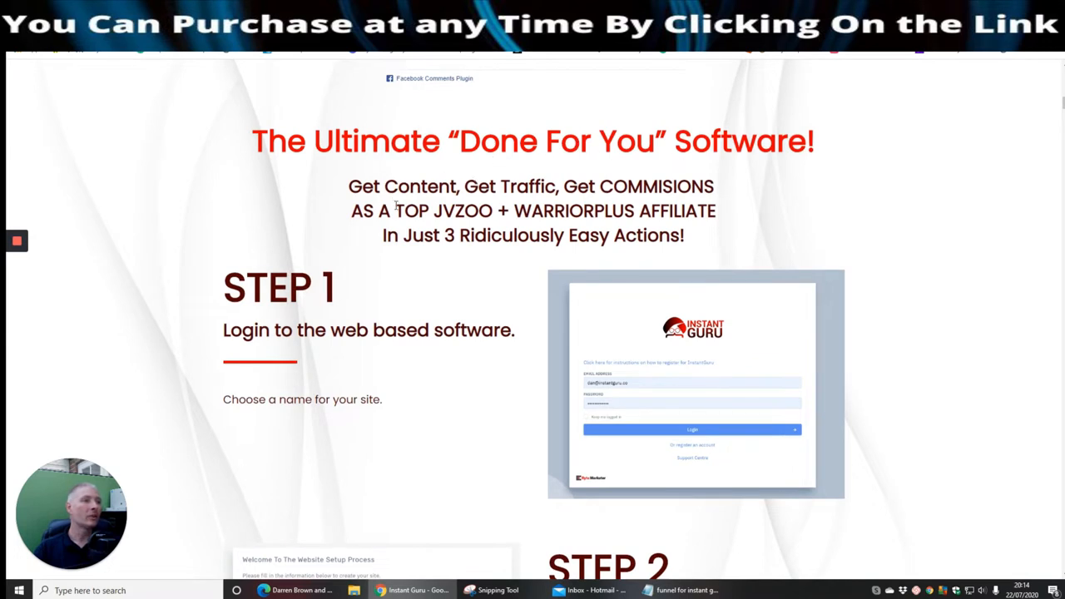
mouse_move(583, 184)
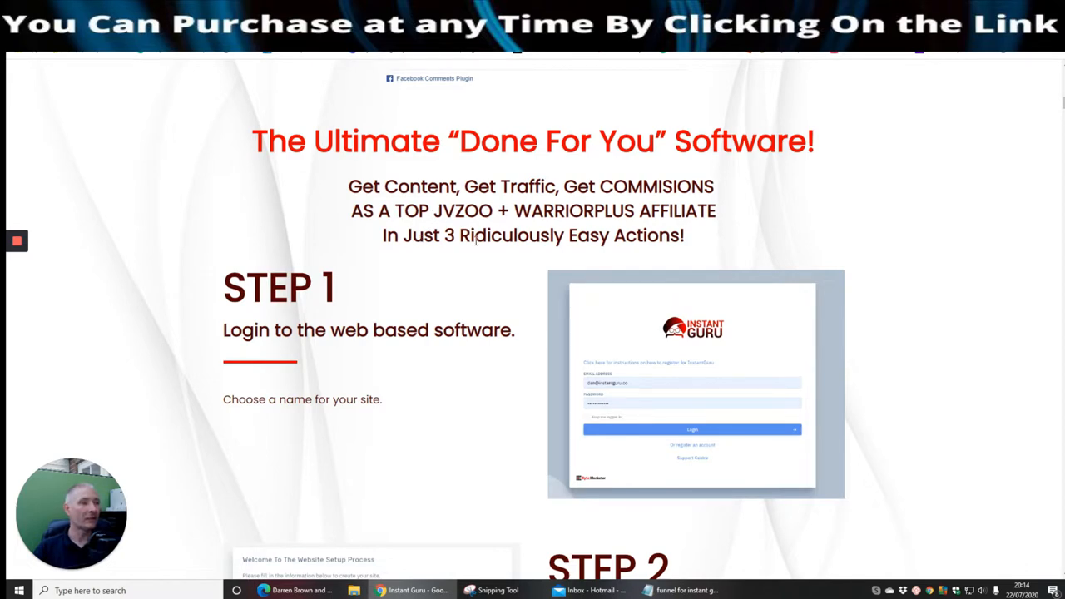
scroll(down, 3)
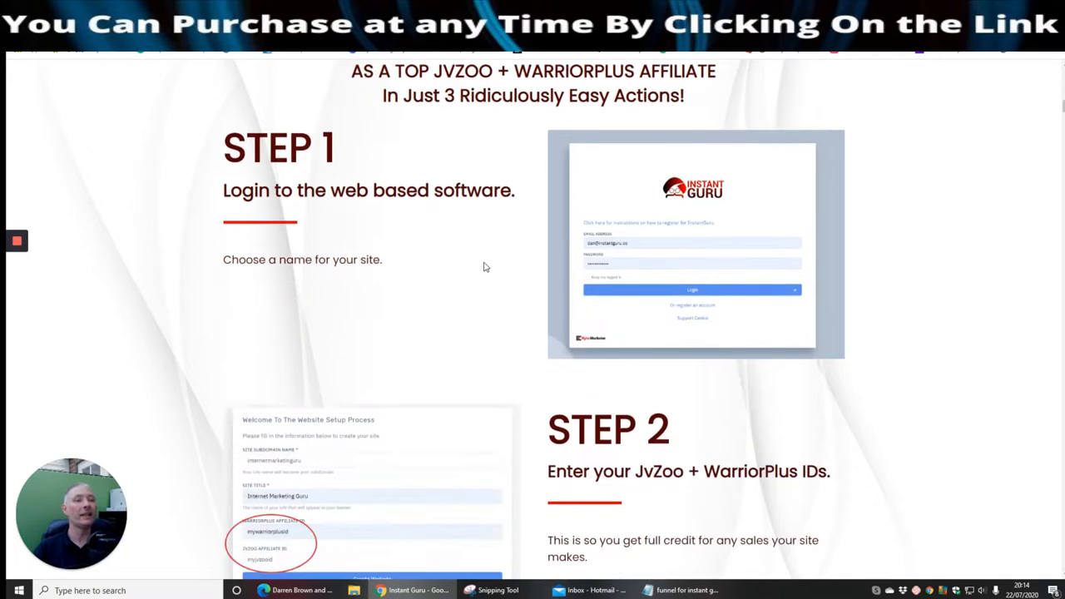
scroll(down, 3)
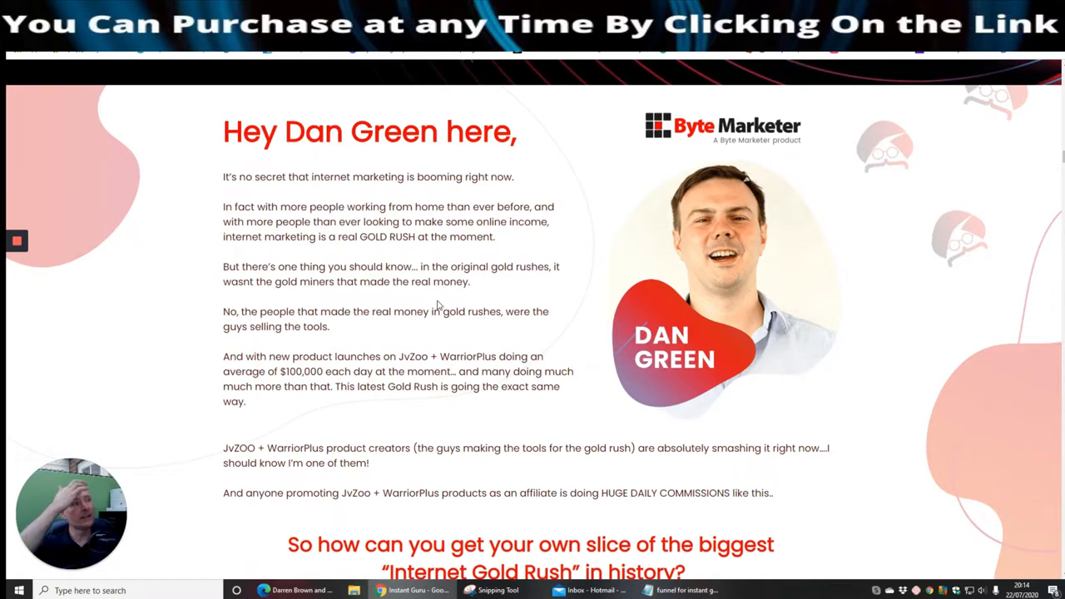
scroll(down, 3)
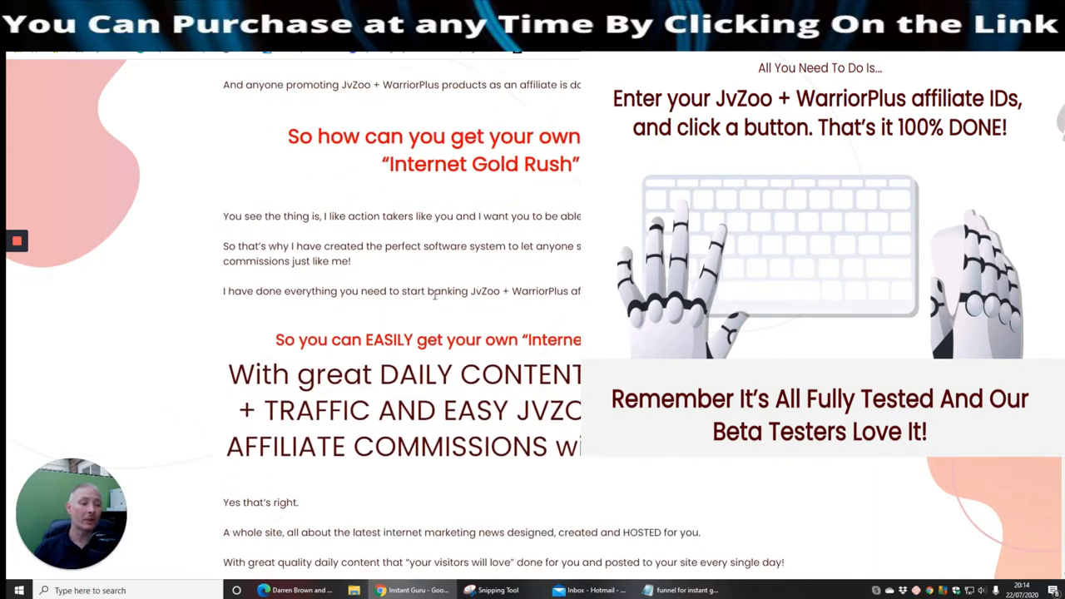
scroll(down, 3)
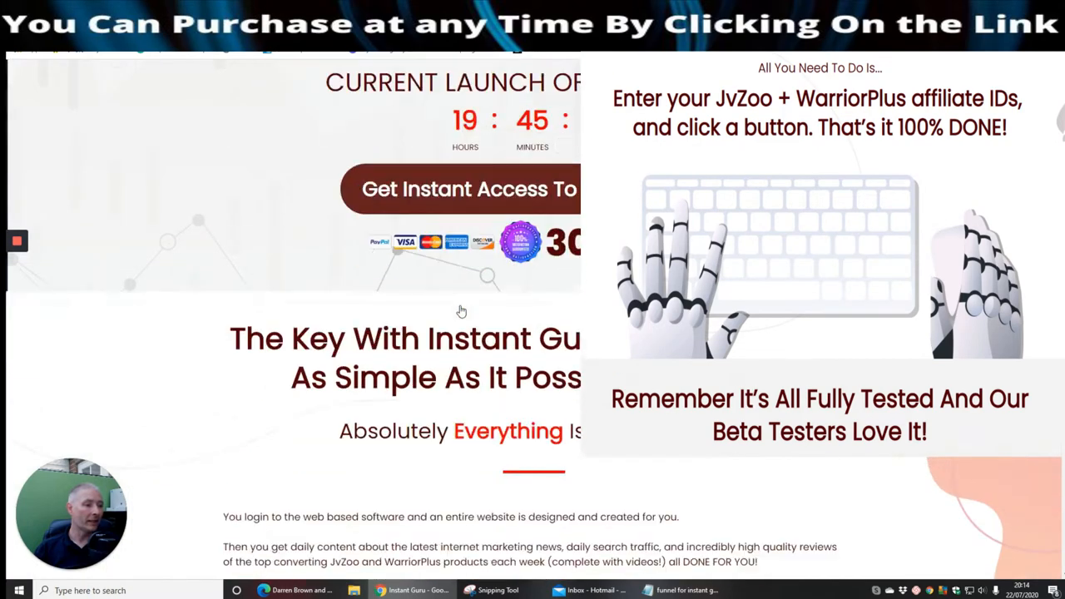
scroll(down, 3)
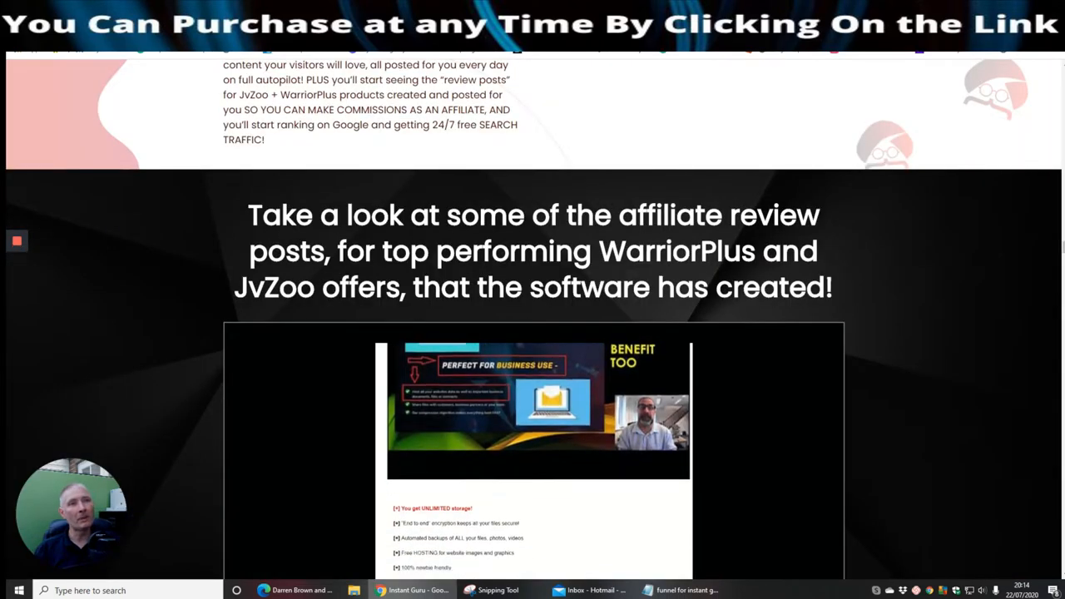
scroll(down, 3)
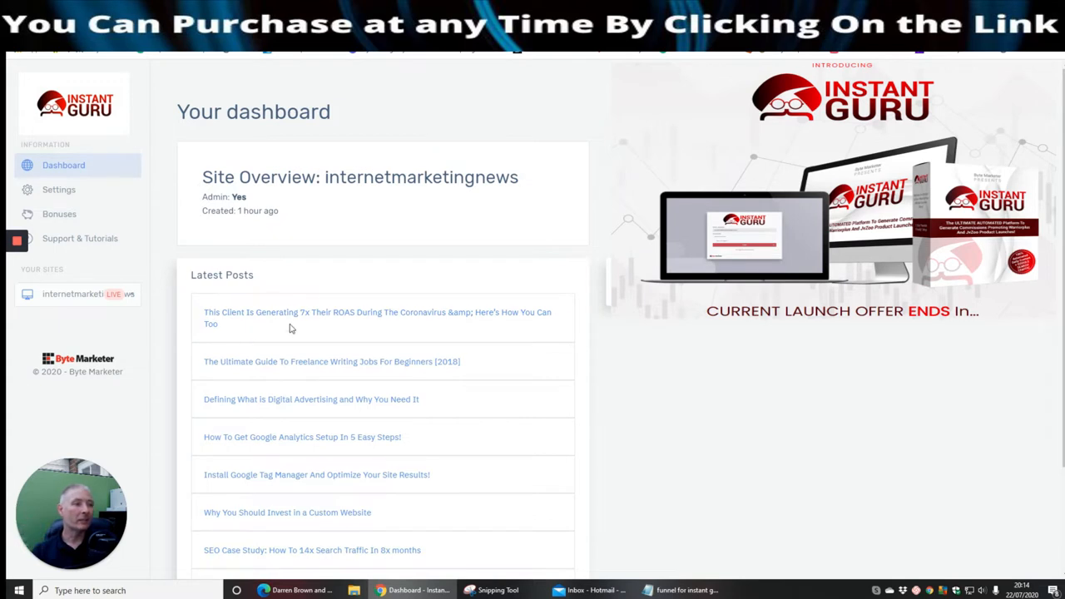
mouse_move(398, 212)
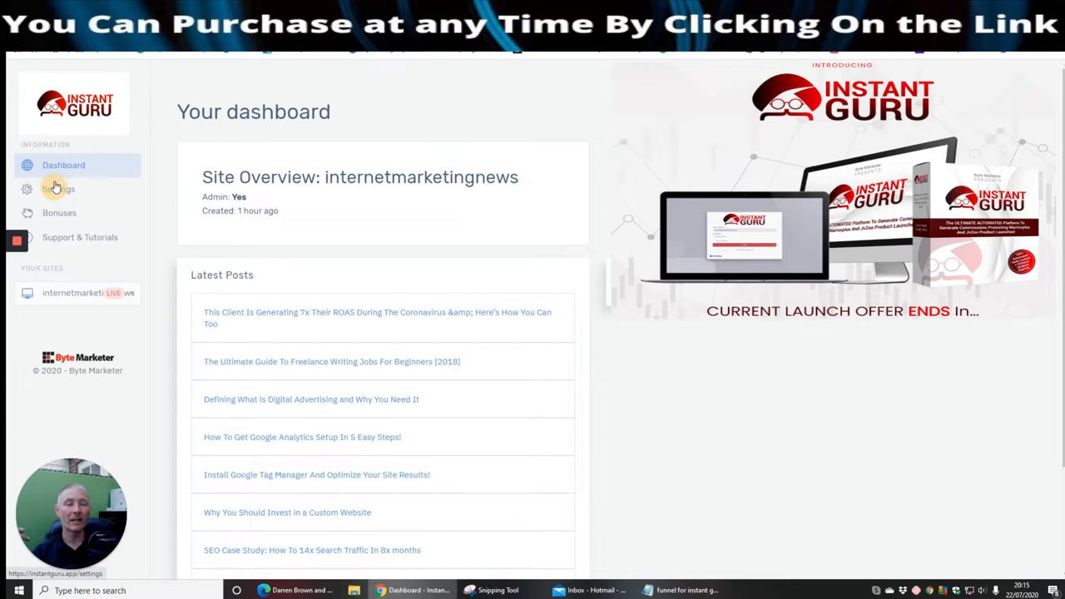
Open Settings from the left sidebar, which brings up the login page
click(58, 189)
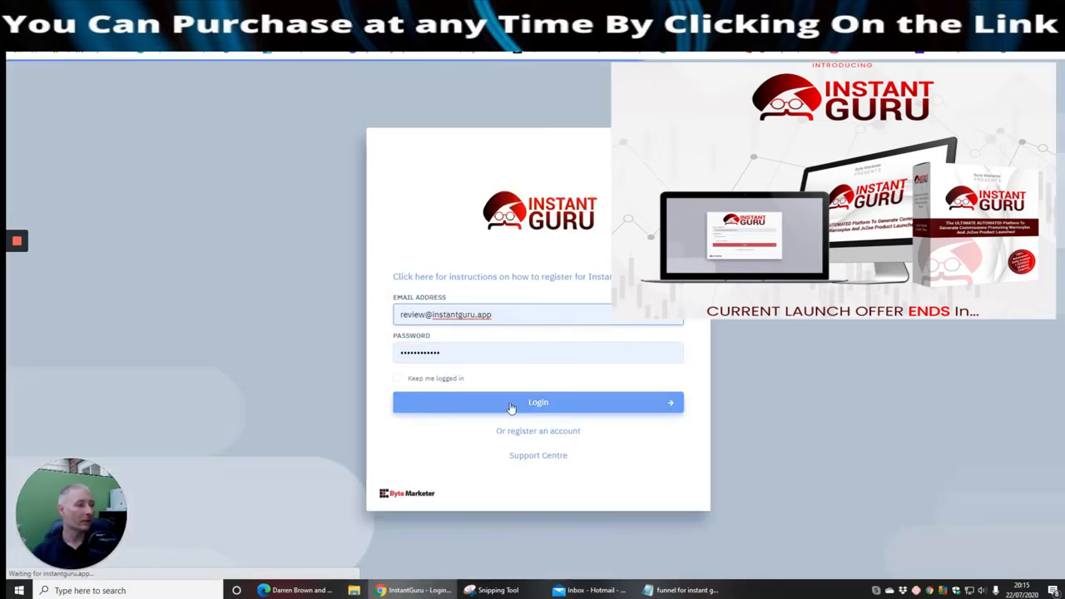
Log in to the mytestreviewsite dashboard and view the Account information settings
click(537, 402)
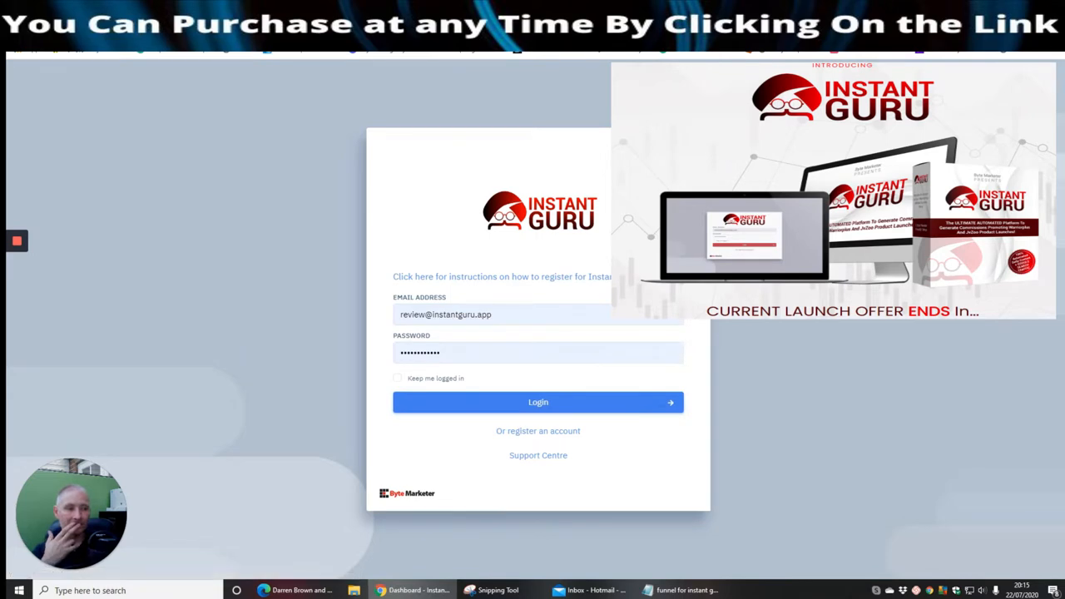
click(538, 402)
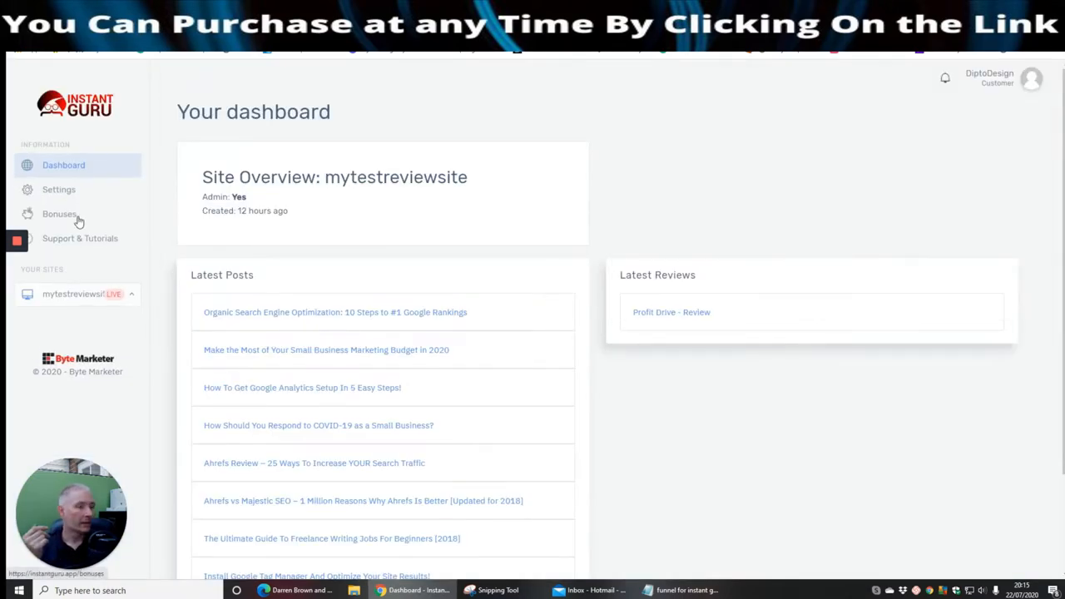
click(58, 189)
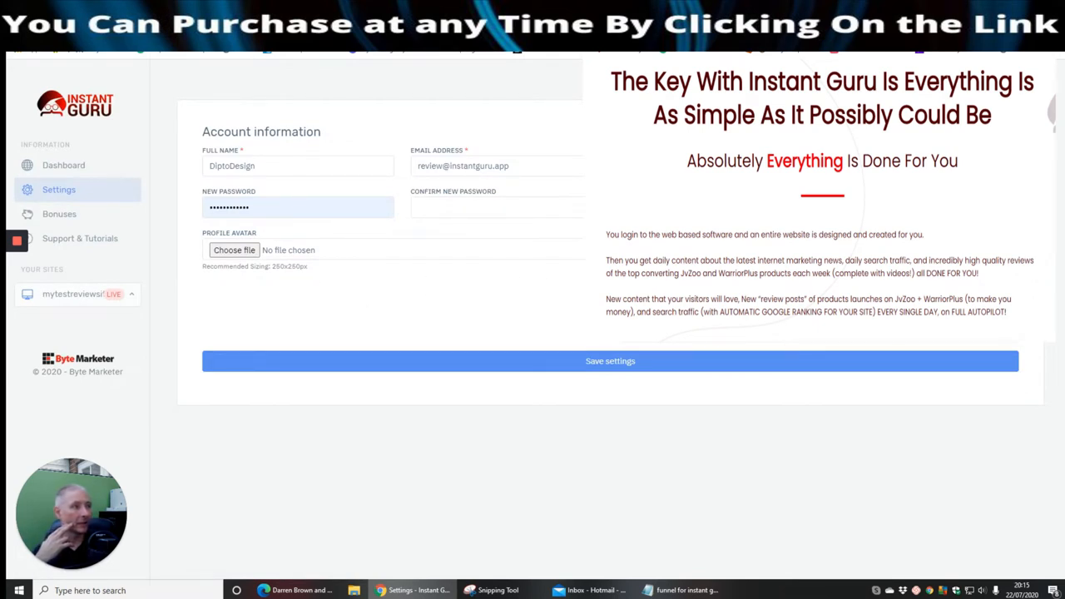
mouse_move(59, 214)
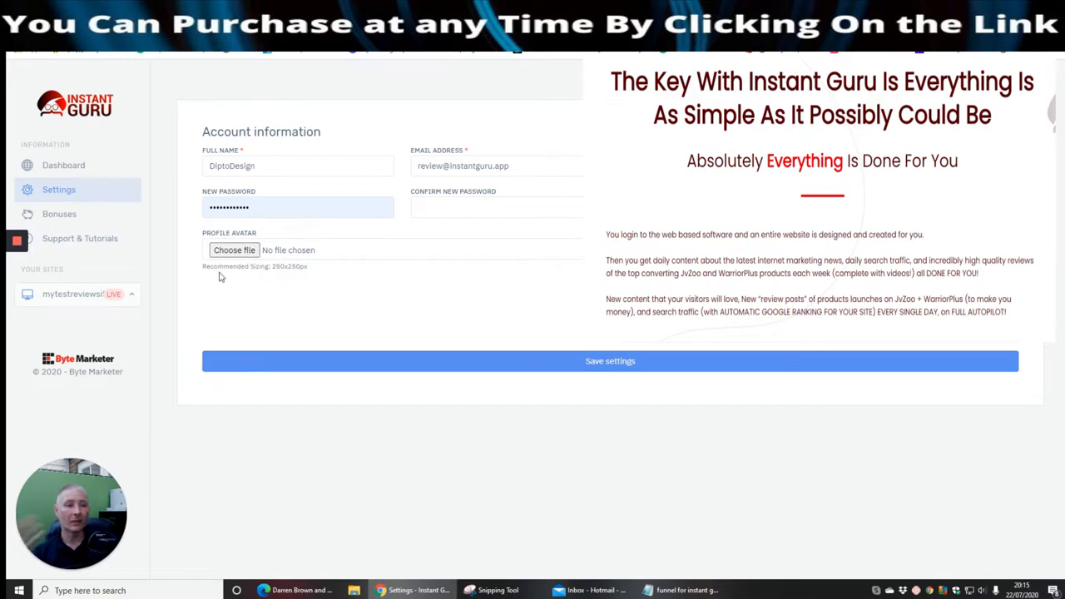
mouse_move(333, 318)
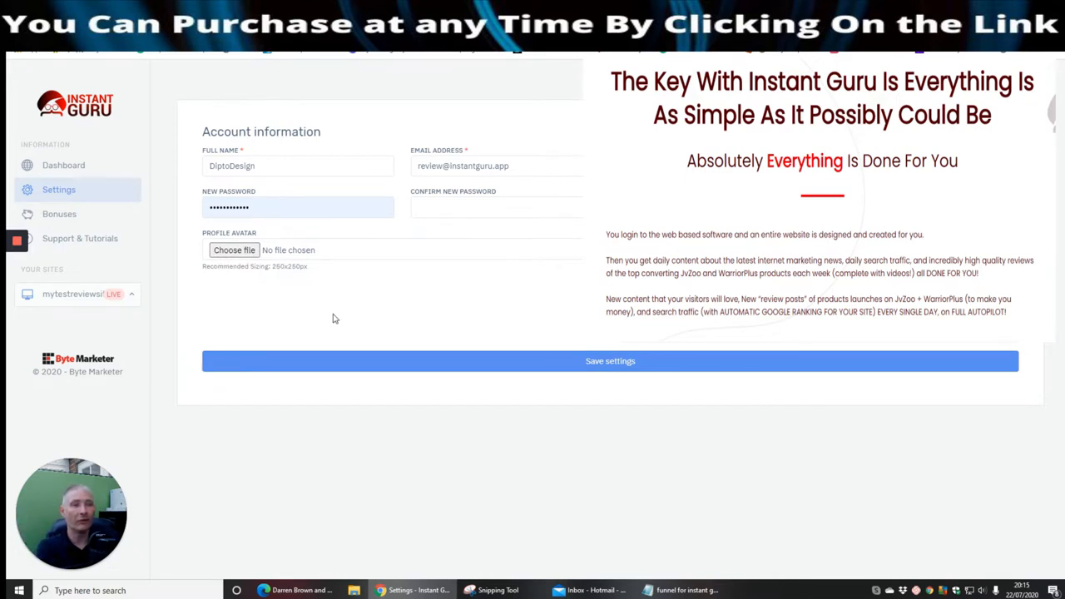
mouse_move(279, 310)
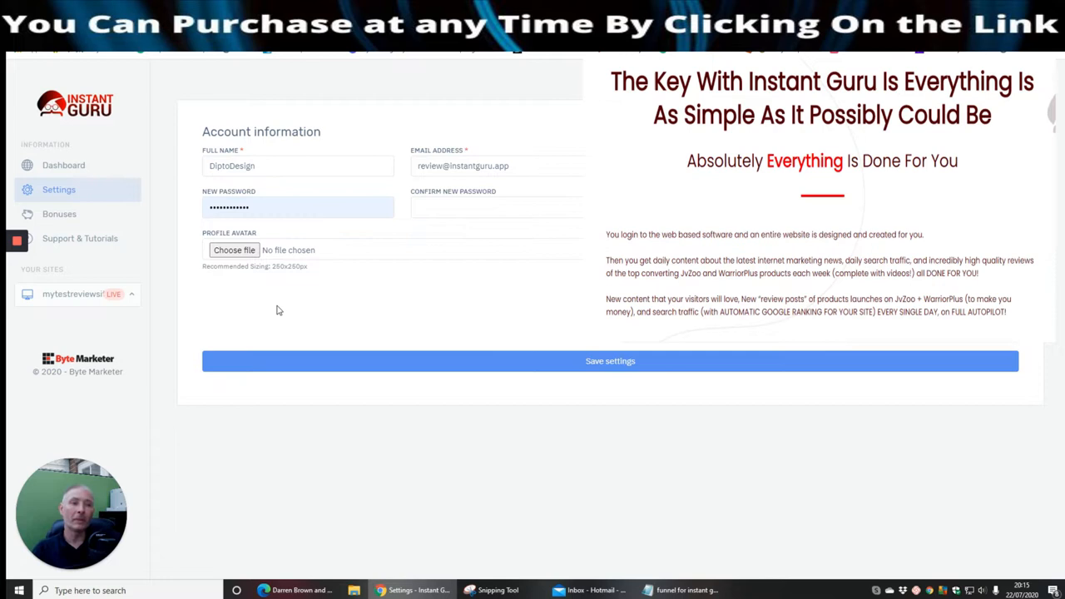
mouse_move(349, 268)
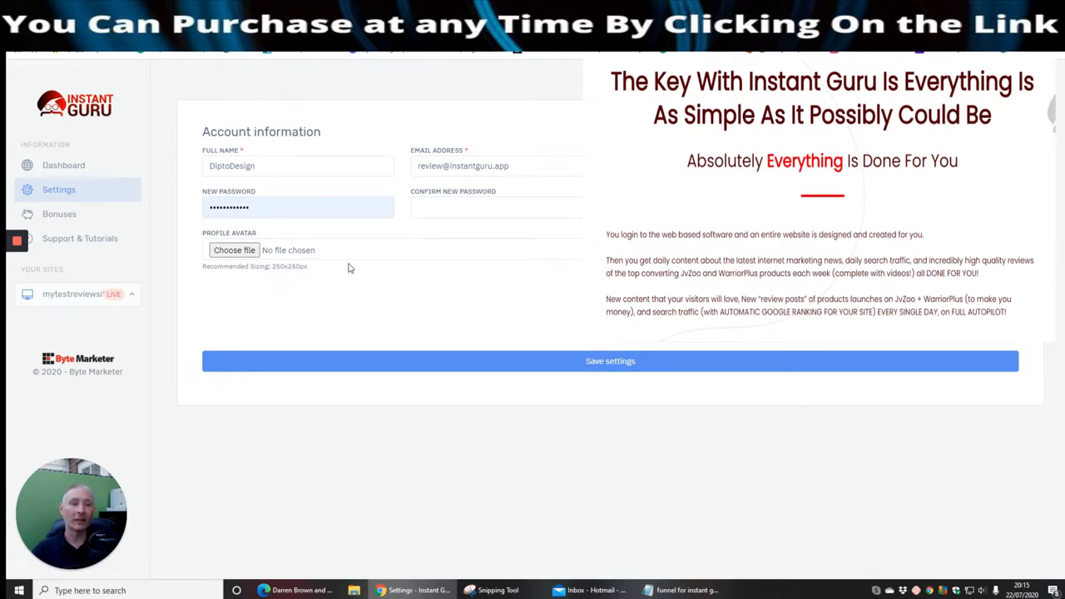
mouse_move(236, 281)
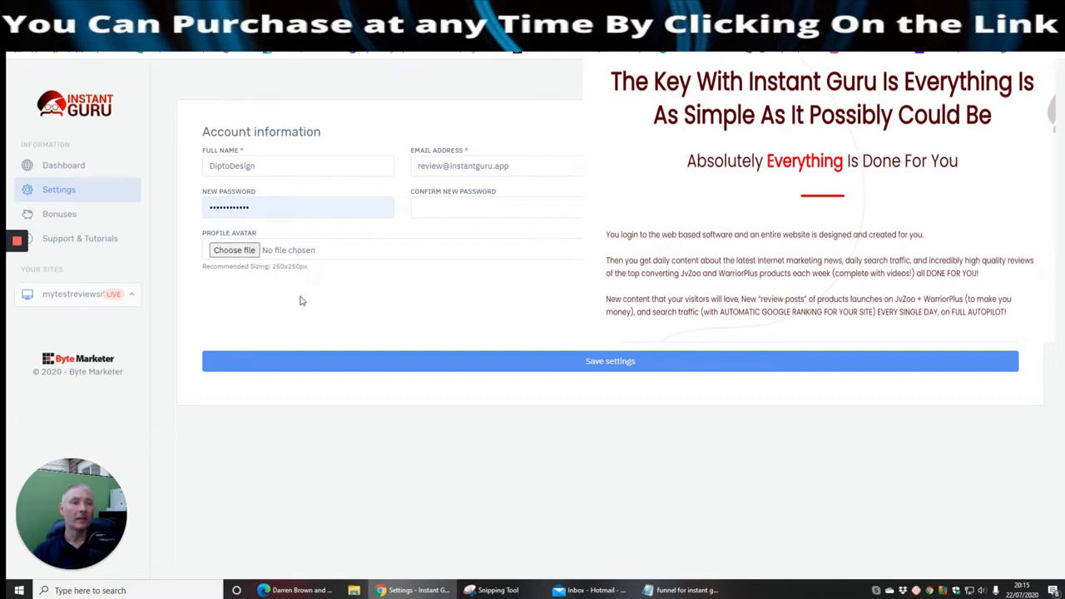
mouse_move(337, 321)
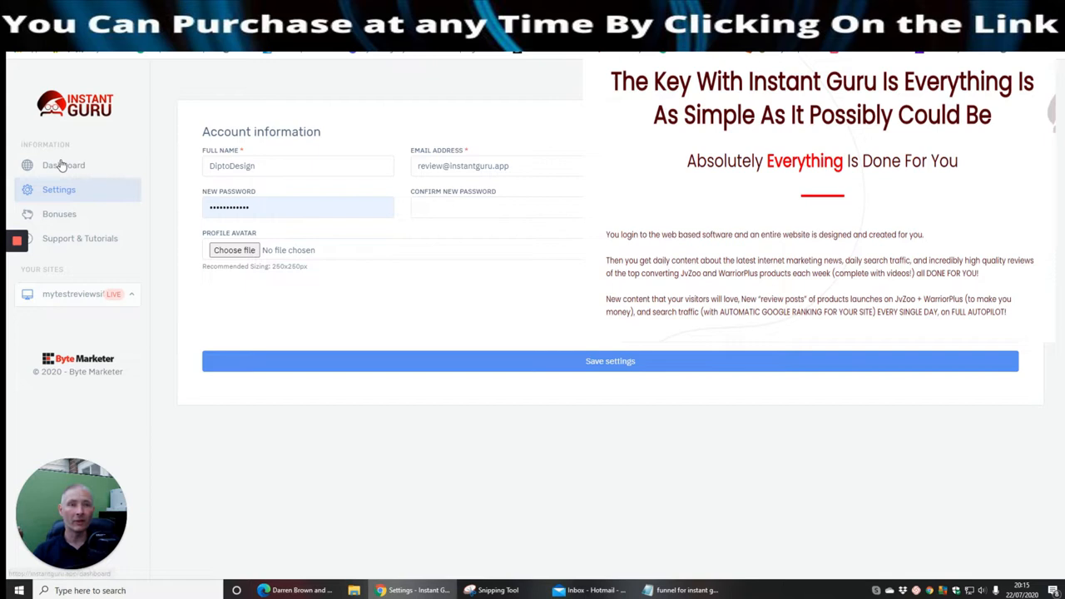
Open 'Make the Most of Your Small Business Marketing Budget in 2020' from Latest Posts and review its content
click(64, 164)
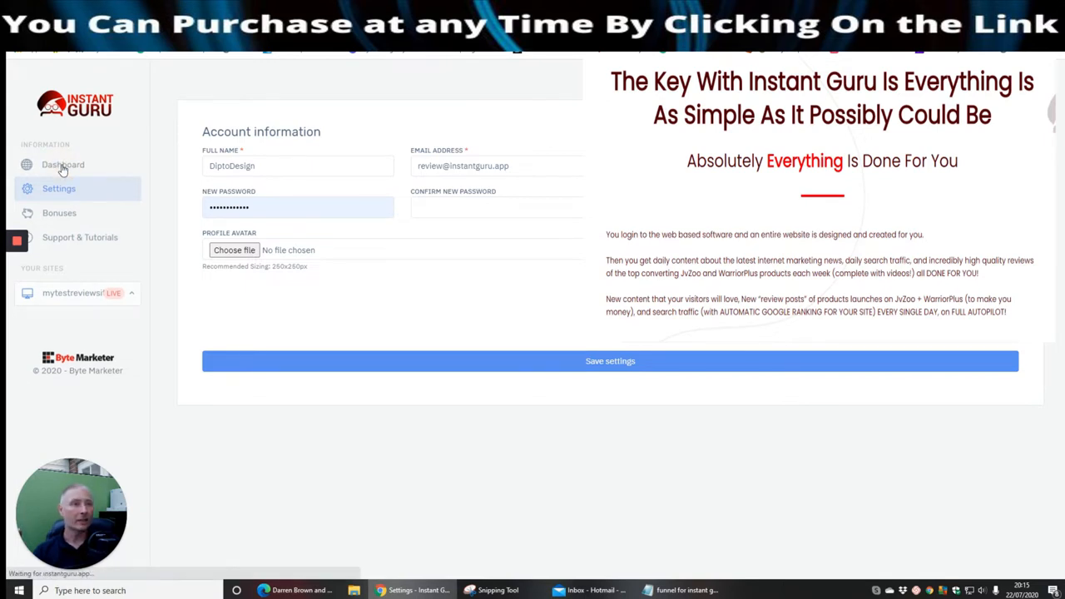
click(62, 164)
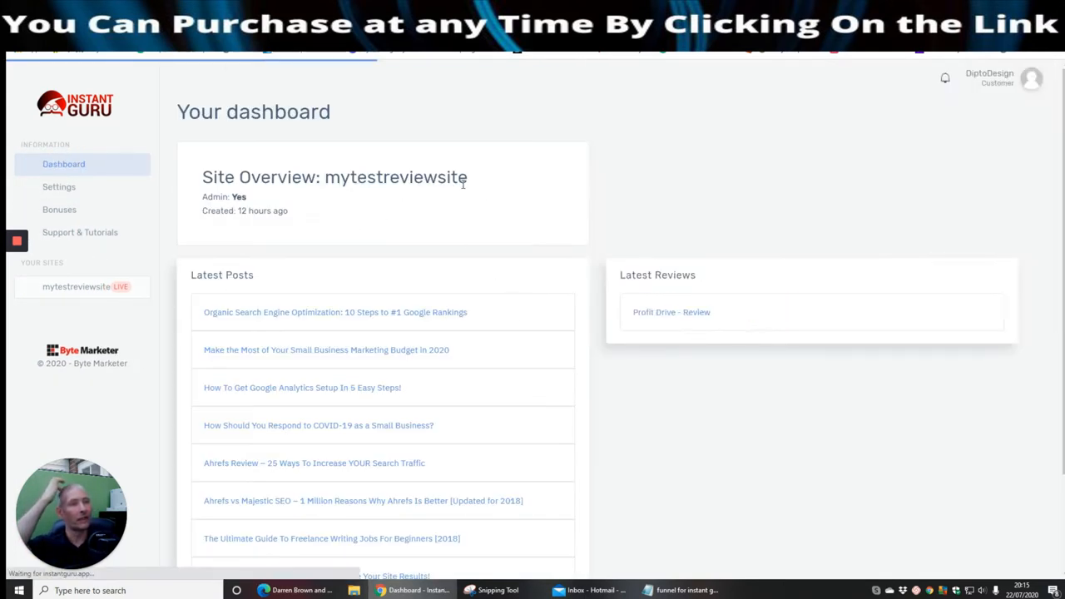
scroll(down, 3)
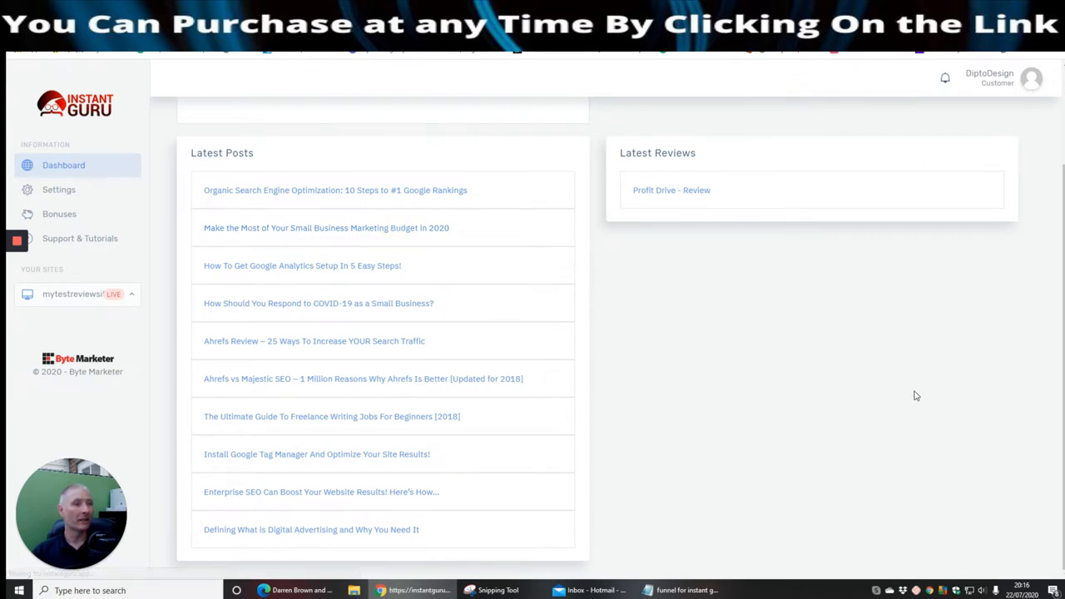
click(326, 227)
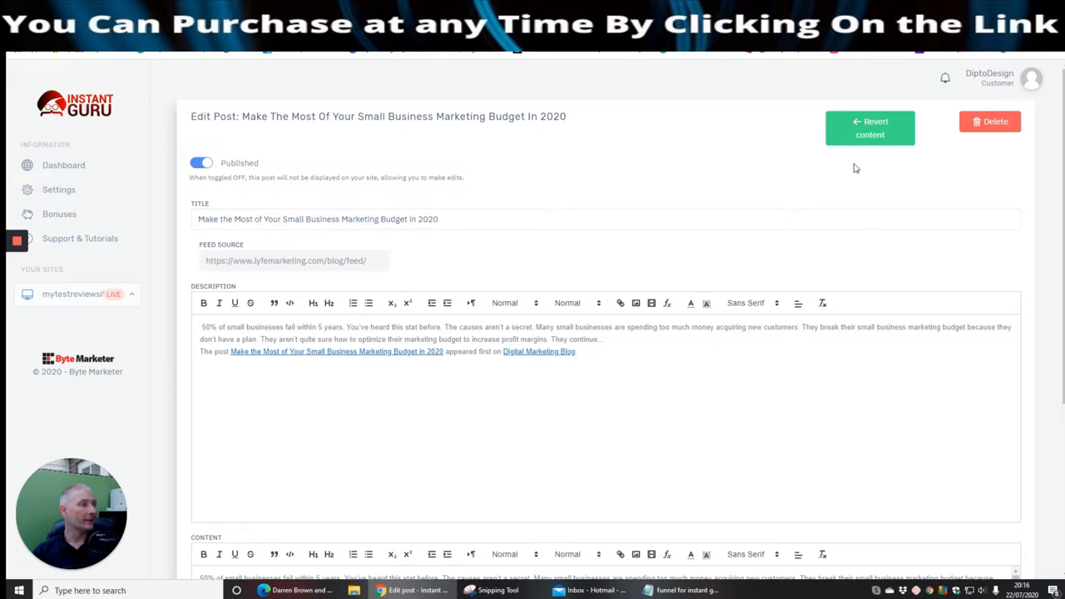
scroll(down, 3)
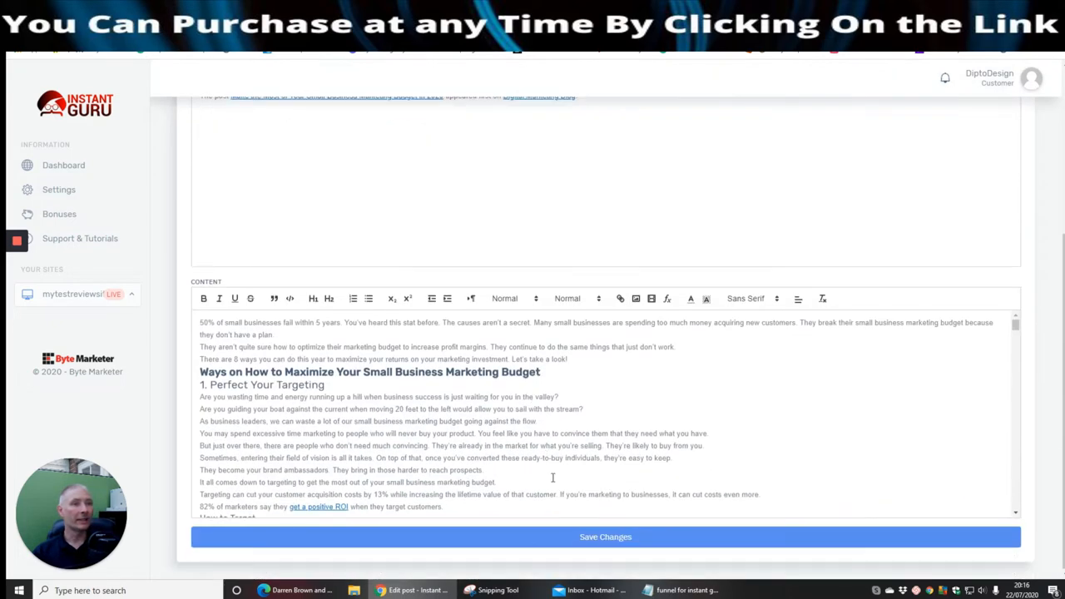
scroll(down, 3)
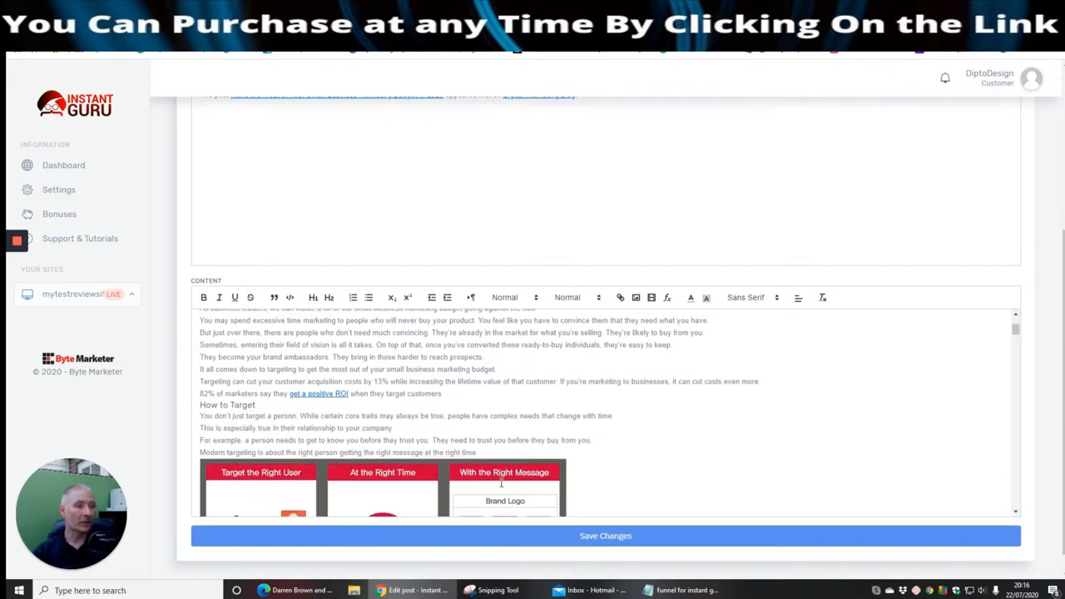
scroll(down, 3)
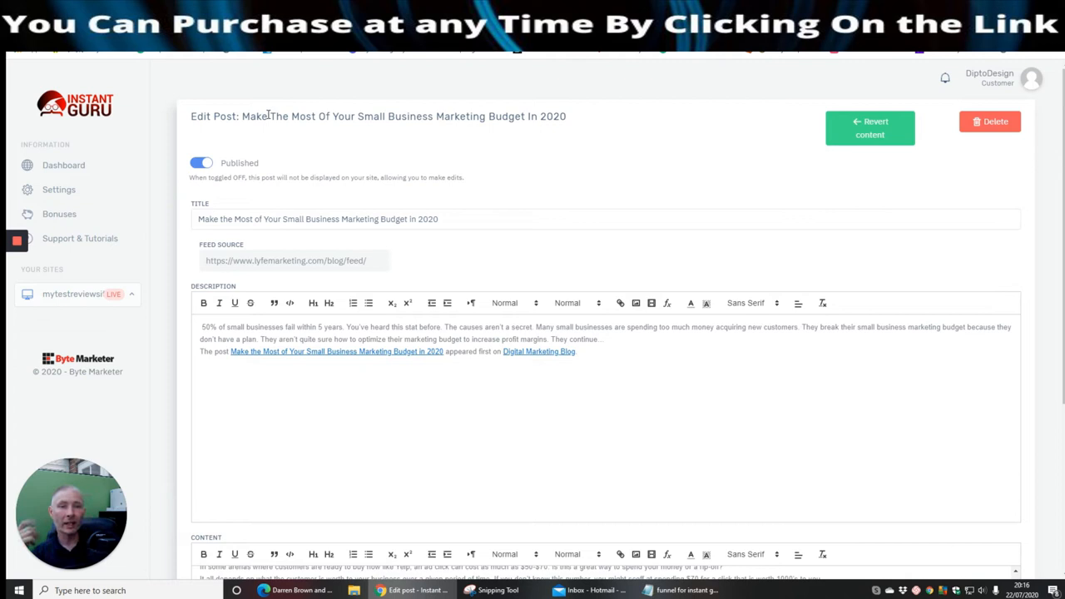
mouse_move(131, 115)
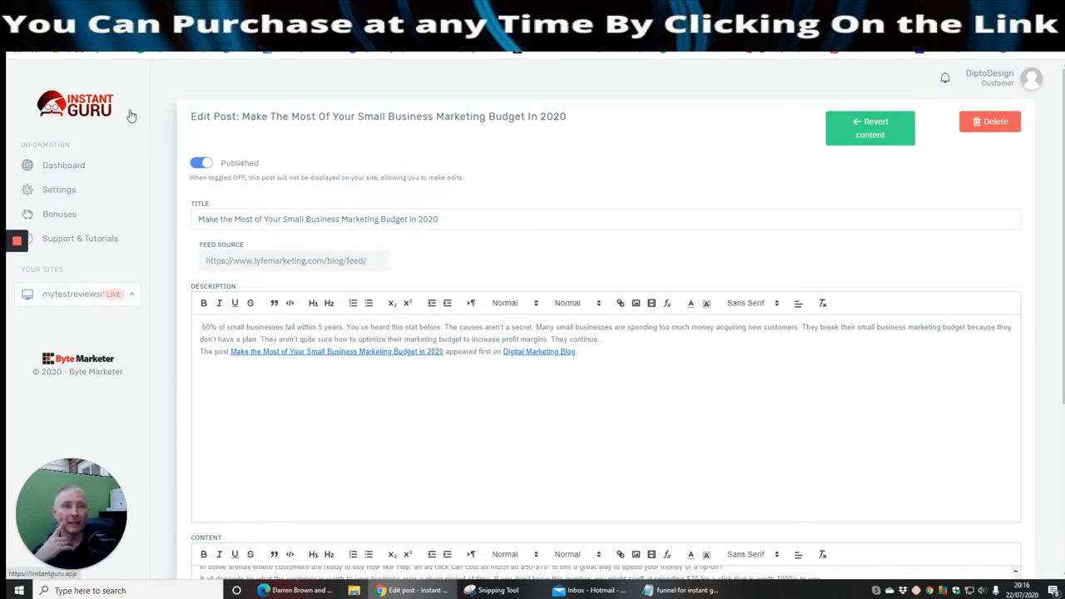
mouse_move(9, 205)
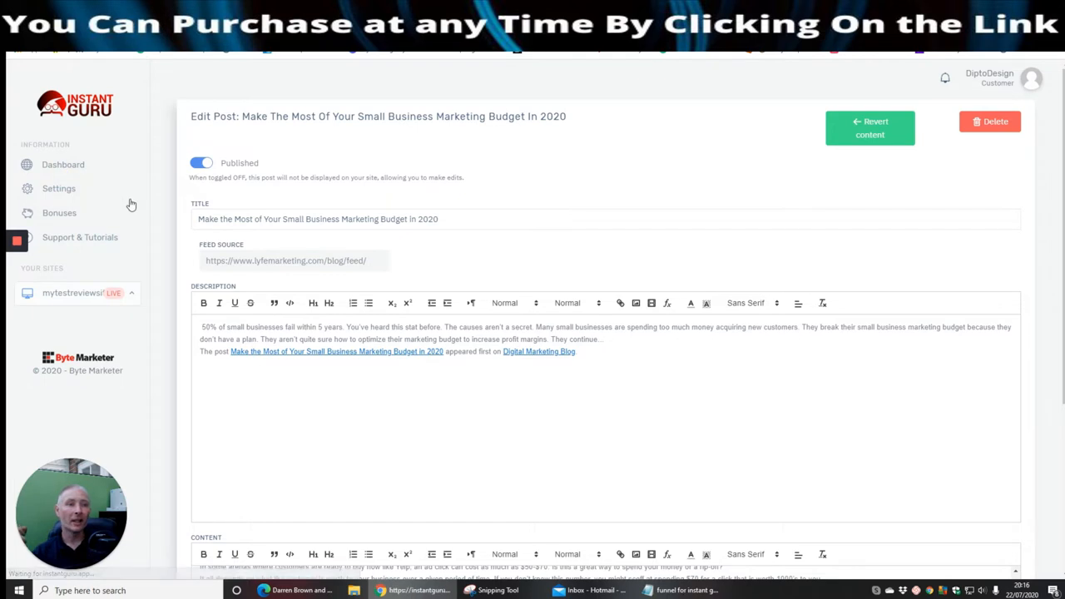
Open the 'Ahrefs vs Majestic SEO' post from Latest Posts and scroll through its content
click(63, 164)
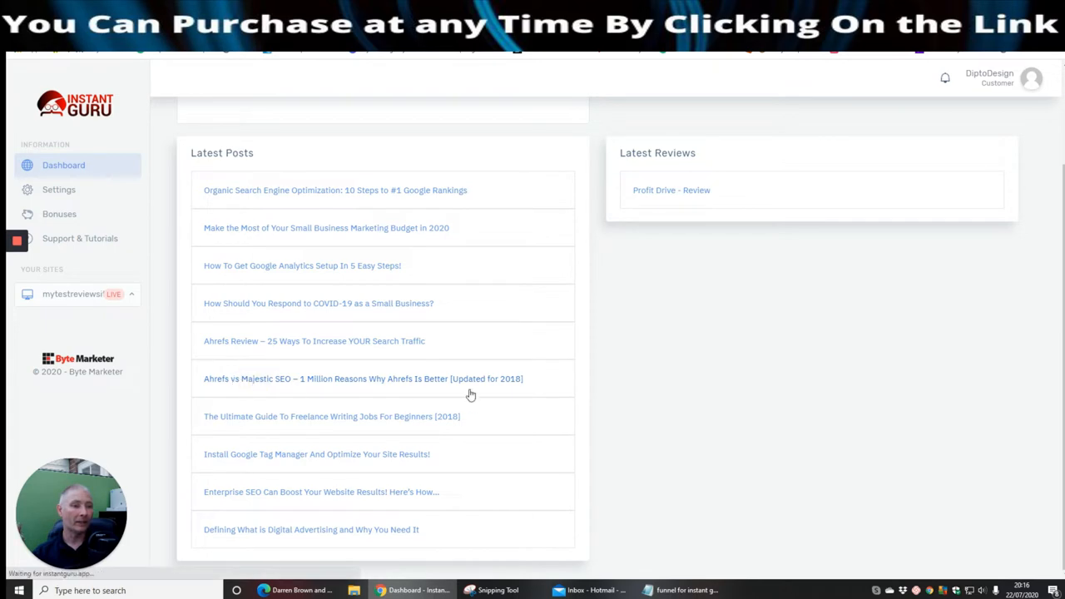
click(363, 378)
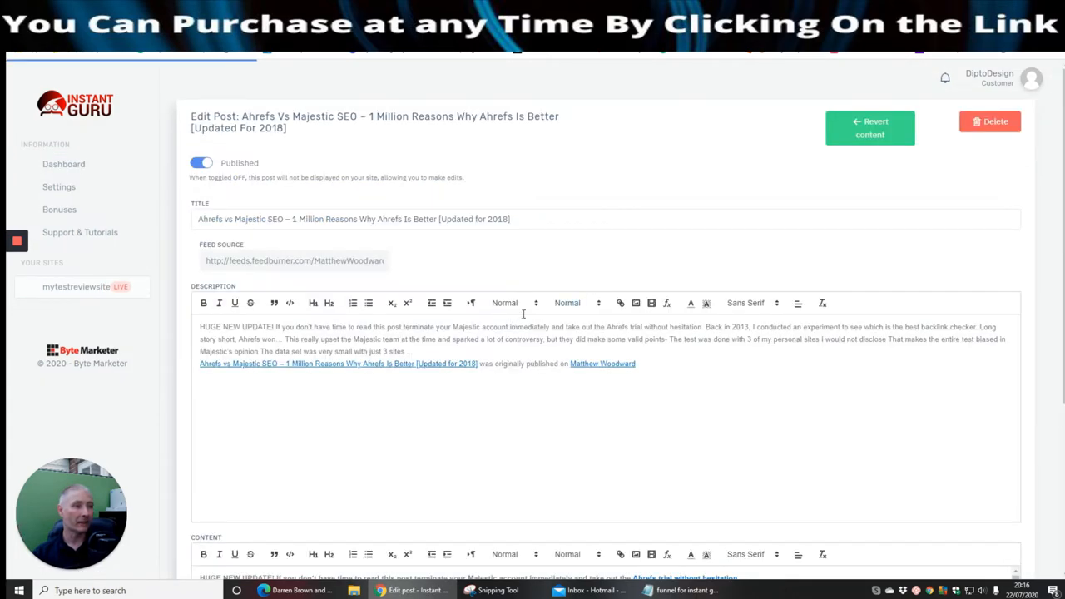
scroll(down, 3)
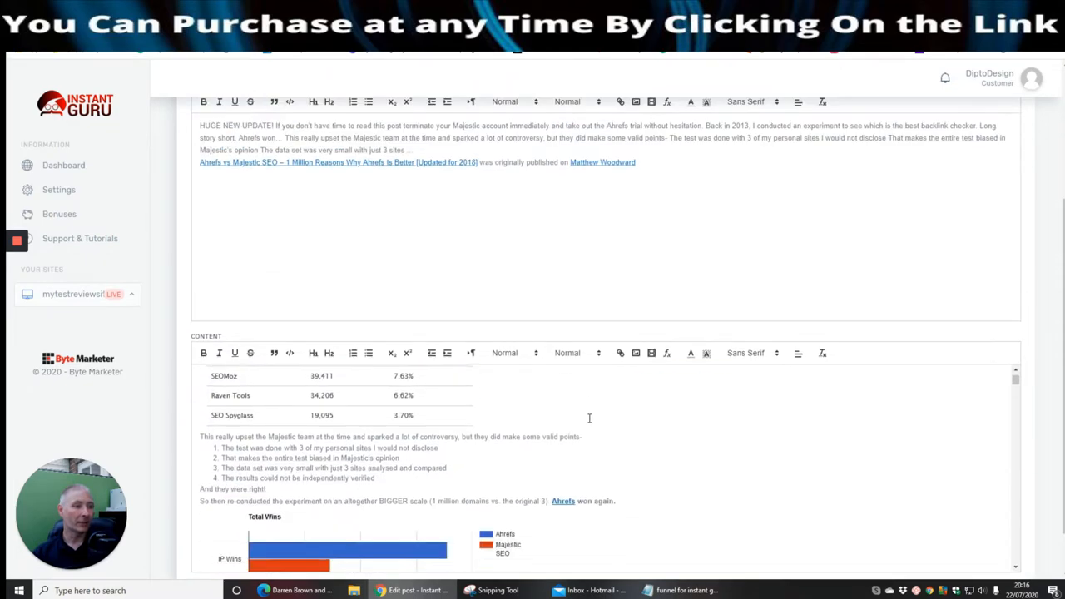
scroll(down, 3)
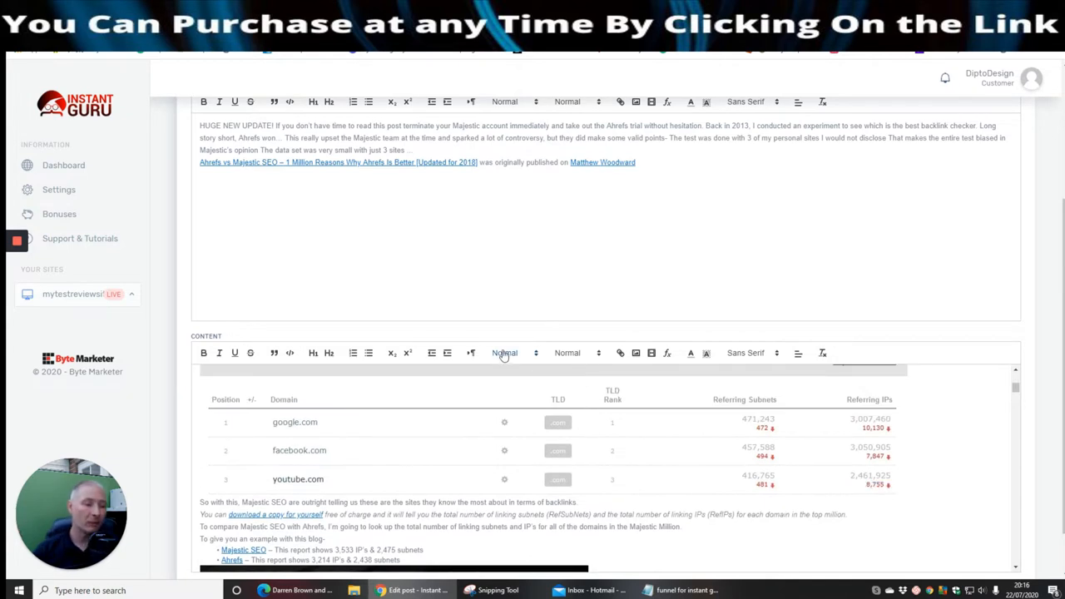
mouse_move(163, 327)
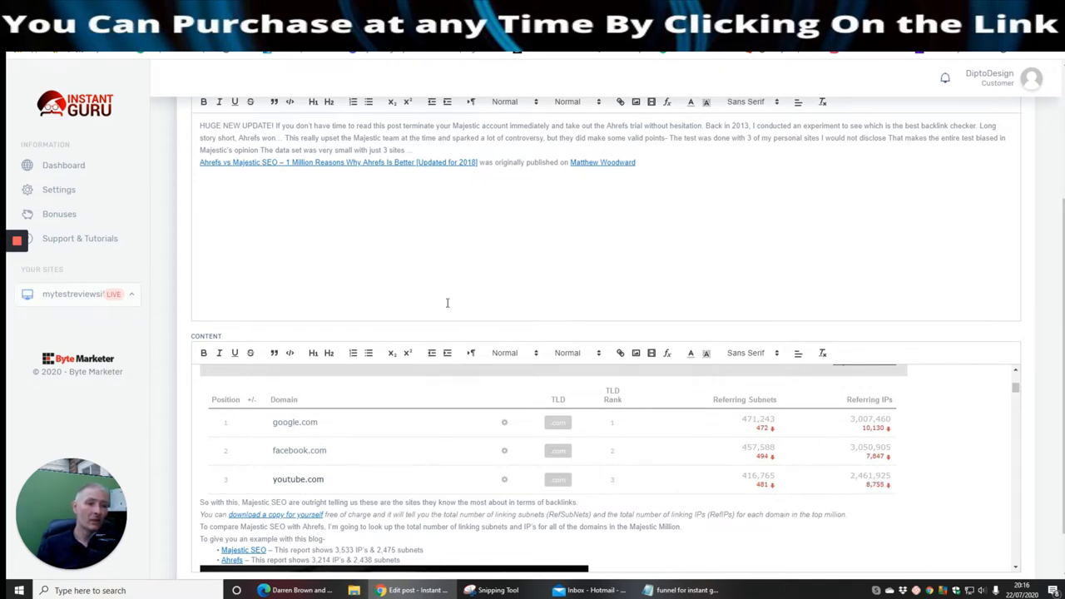
mouse_move(329, 221)
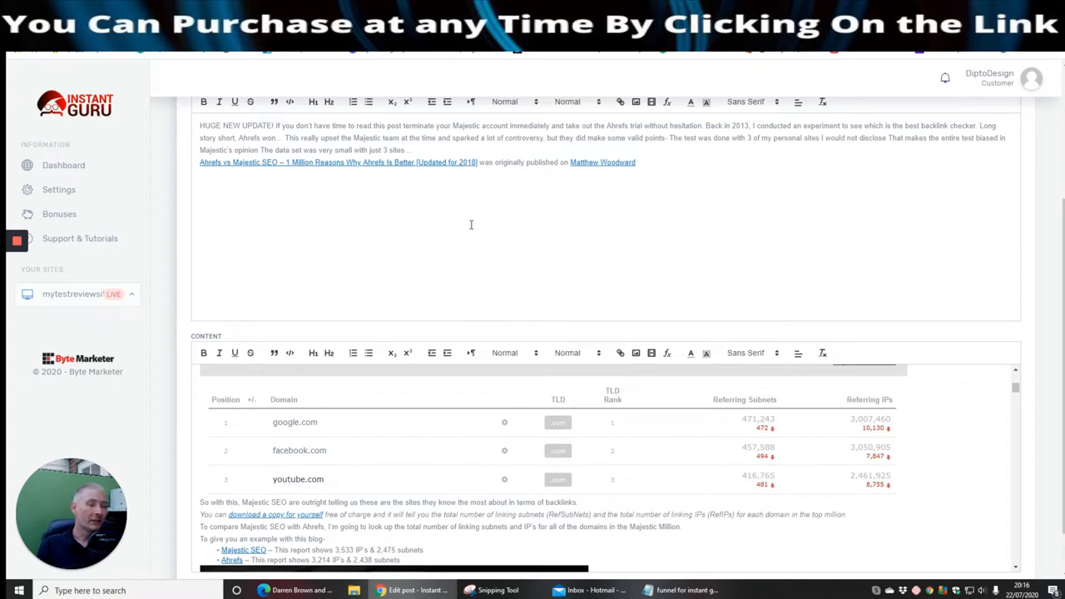
mouse_move(422, 258)
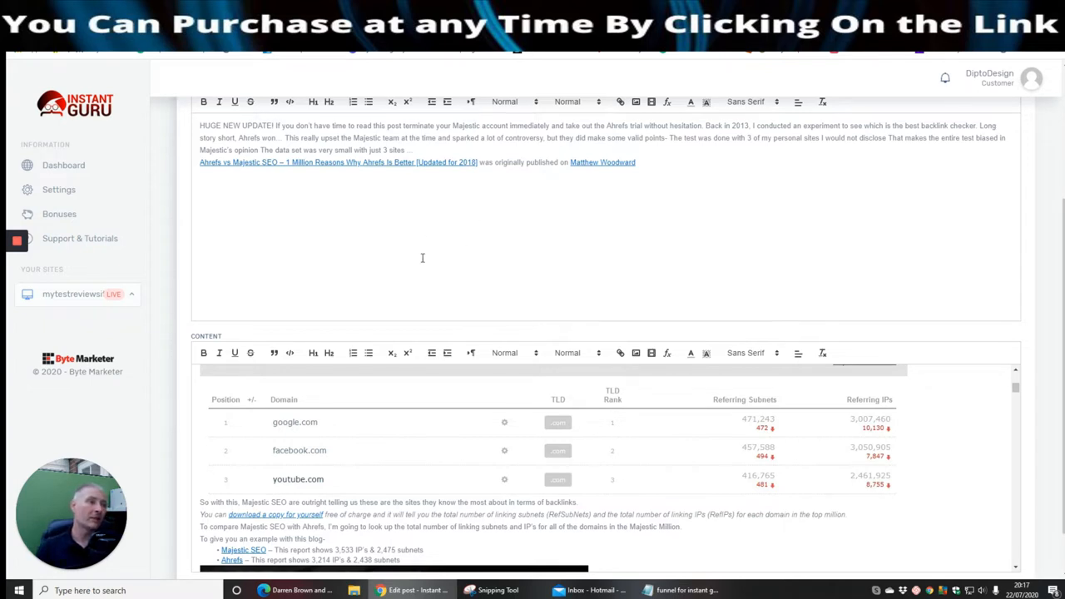
mouse_move(526, 250)
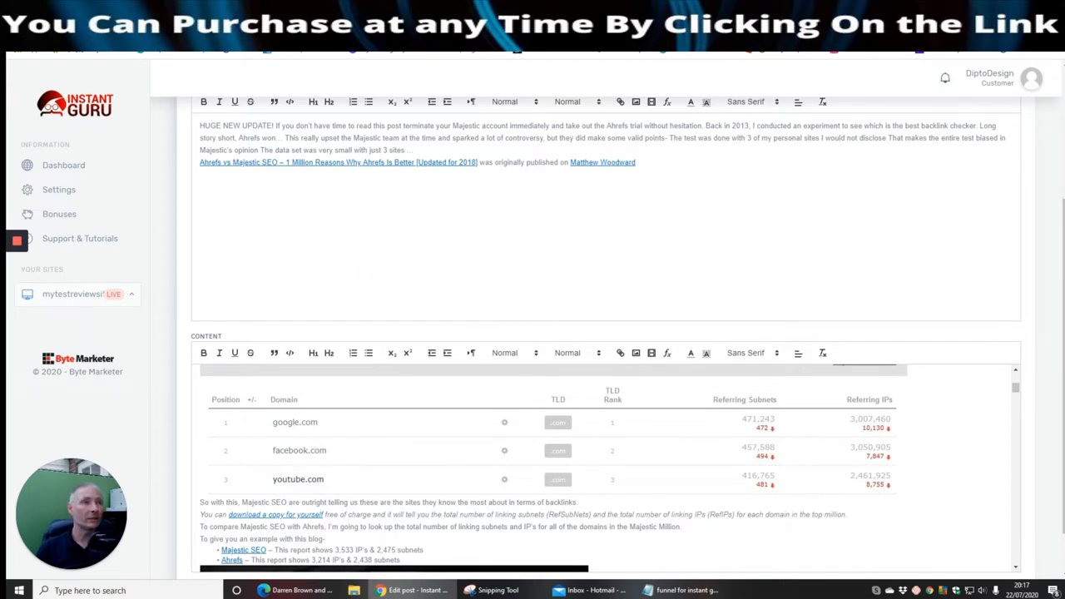
mouse_move(127, 363)
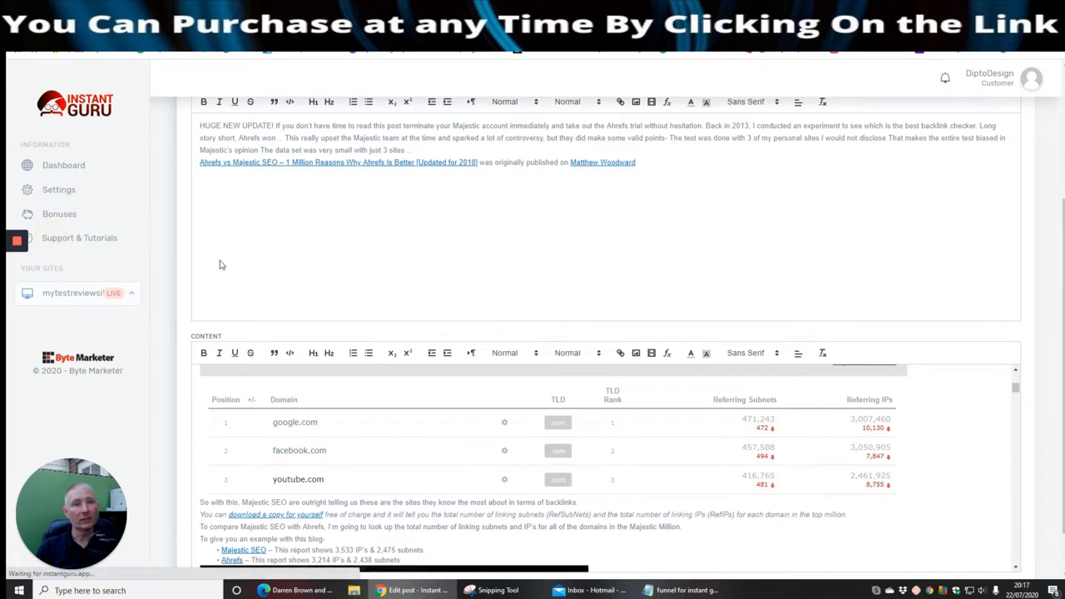
click(79, 237)
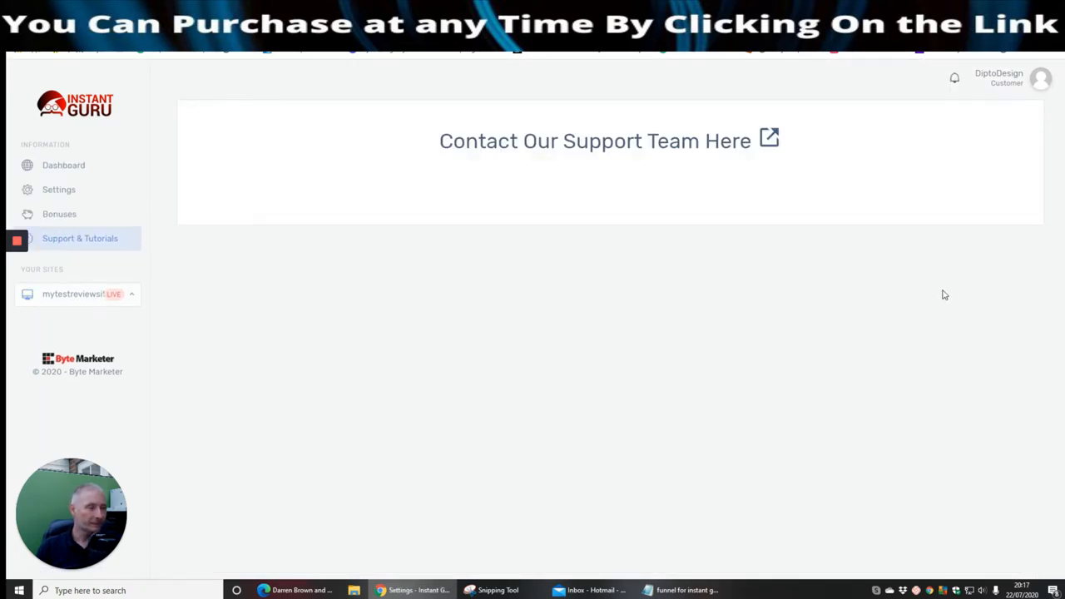
mouse_move(562, 332)
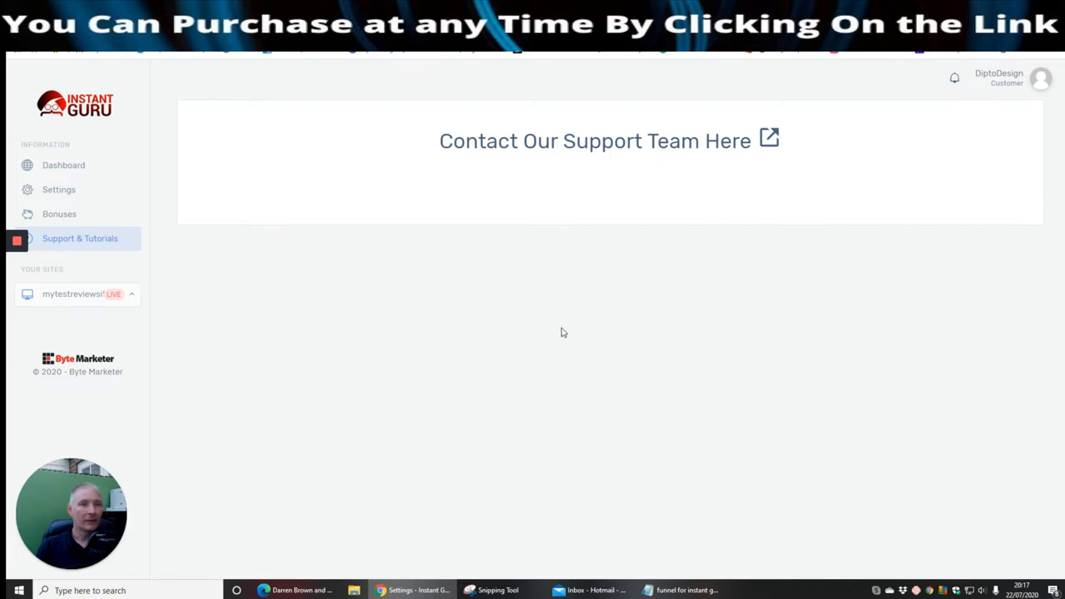
mouse_move(717, 85)
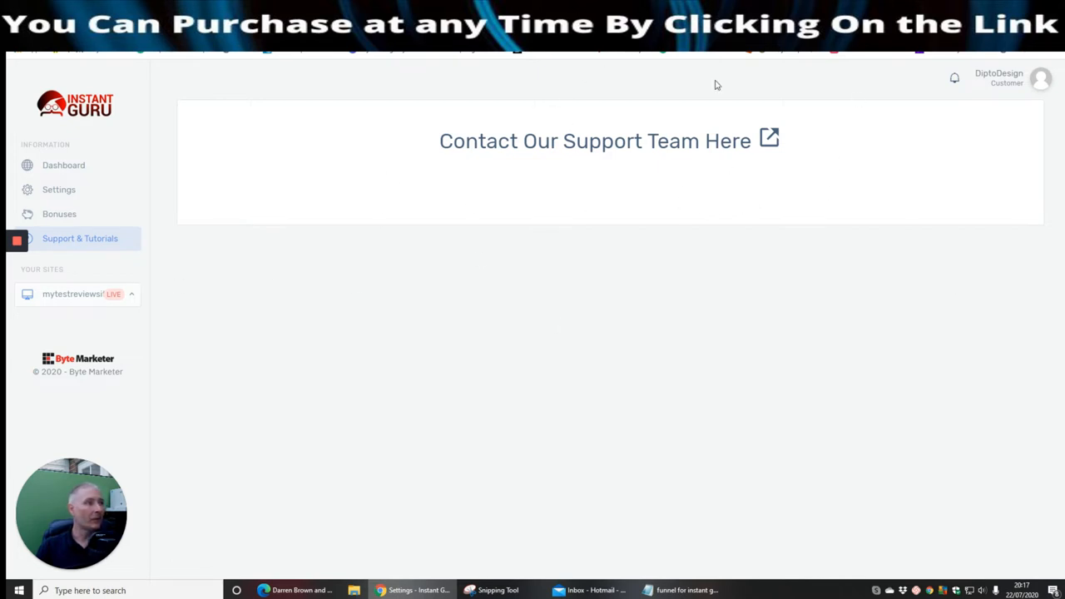
mouse_move(770, 169)
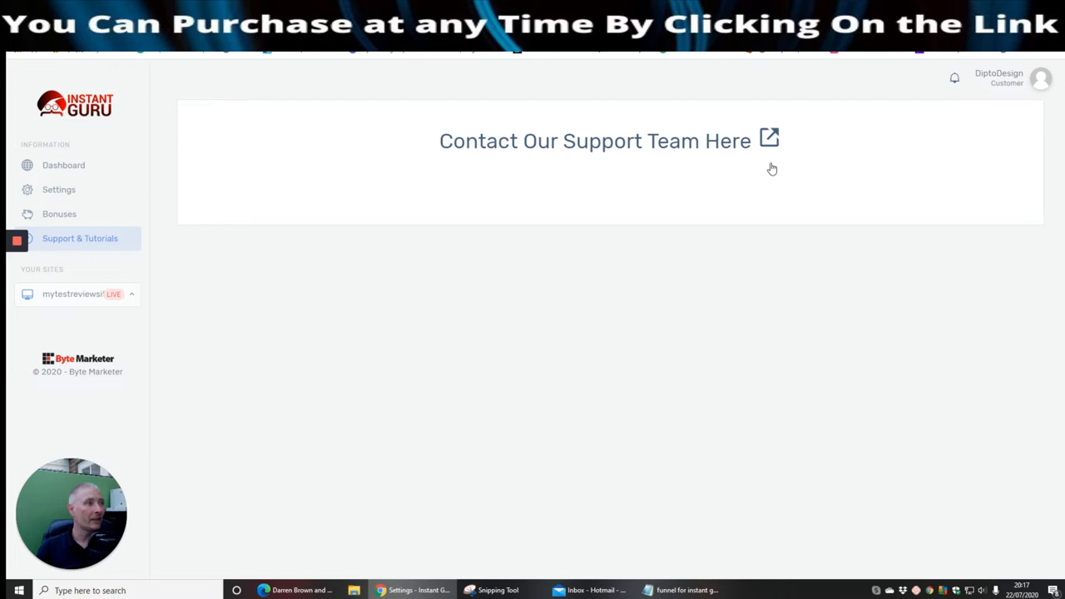
click(594, 141)
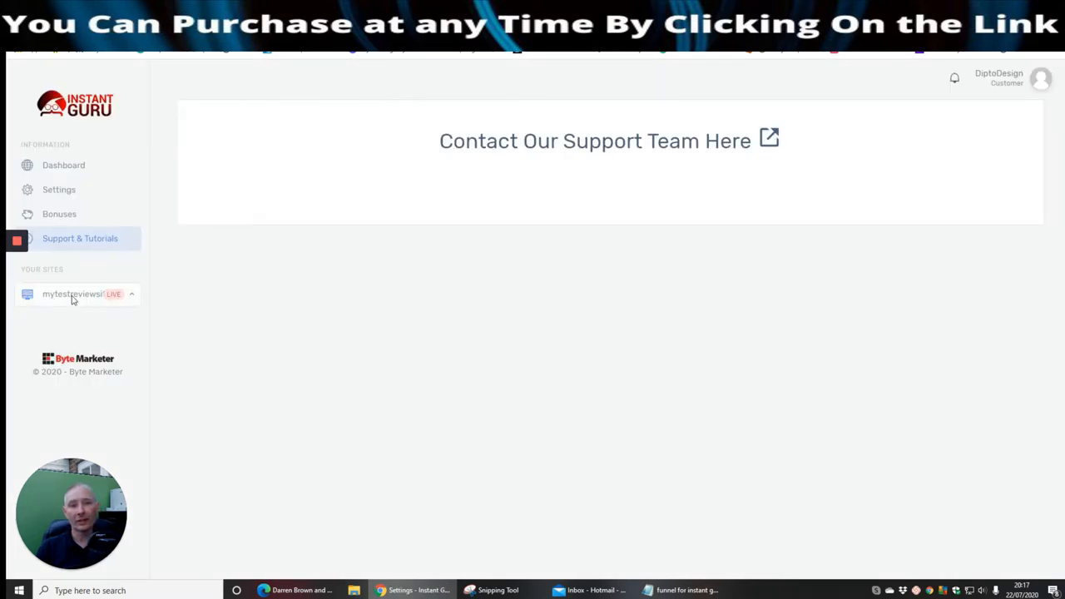
Expand the site's submenu under Your Sites and open the live 'Internet Marketing Guru' site
click(79, 294)
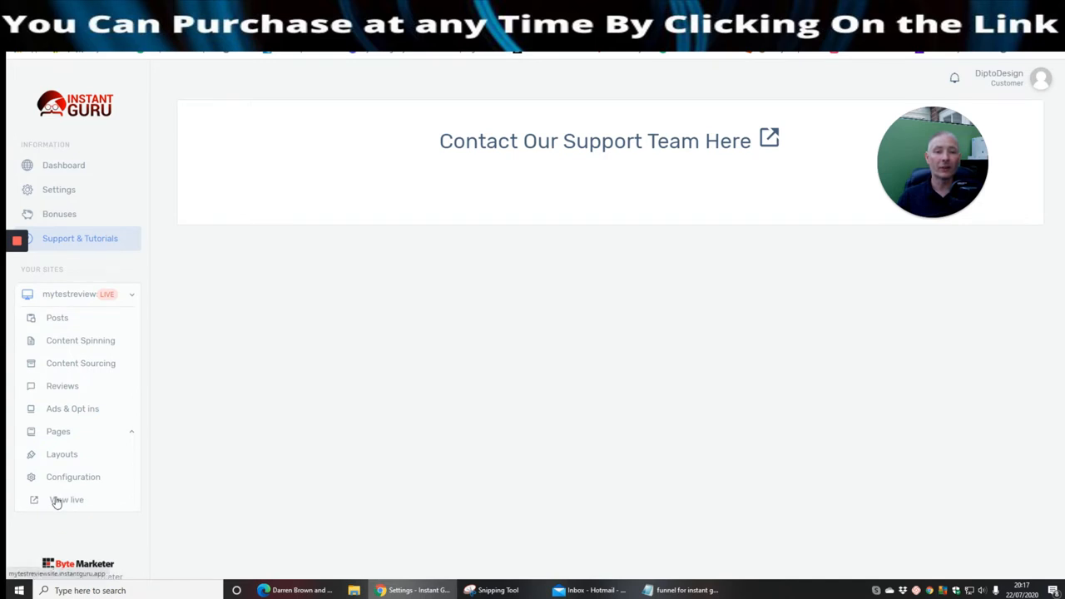
click(67, 500)
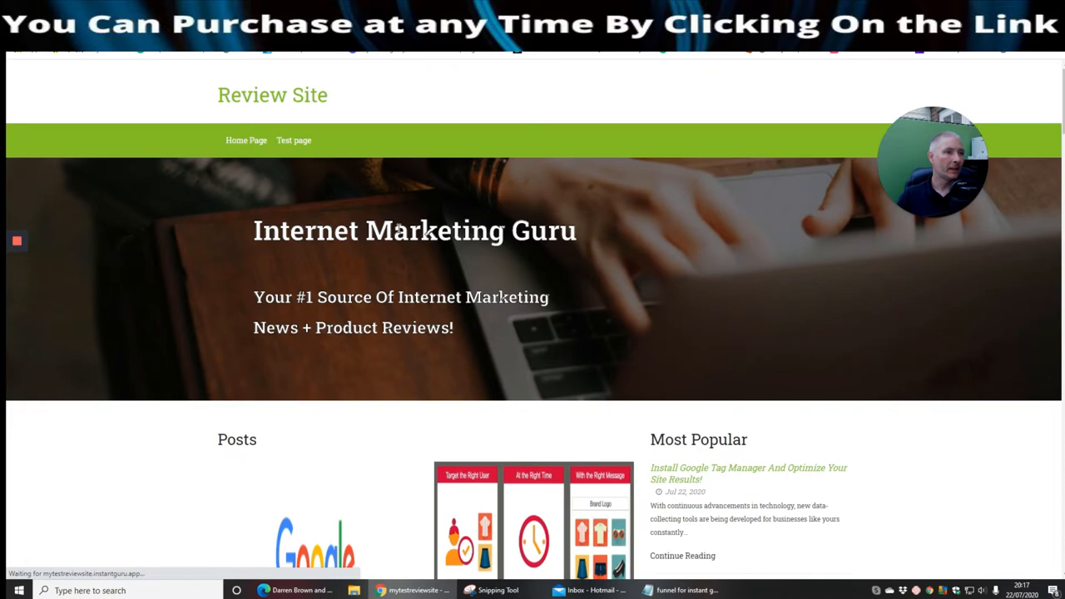
Scroll through the live site's post cards, then return to the Instant Guru dashboard
scroll(down, 3)
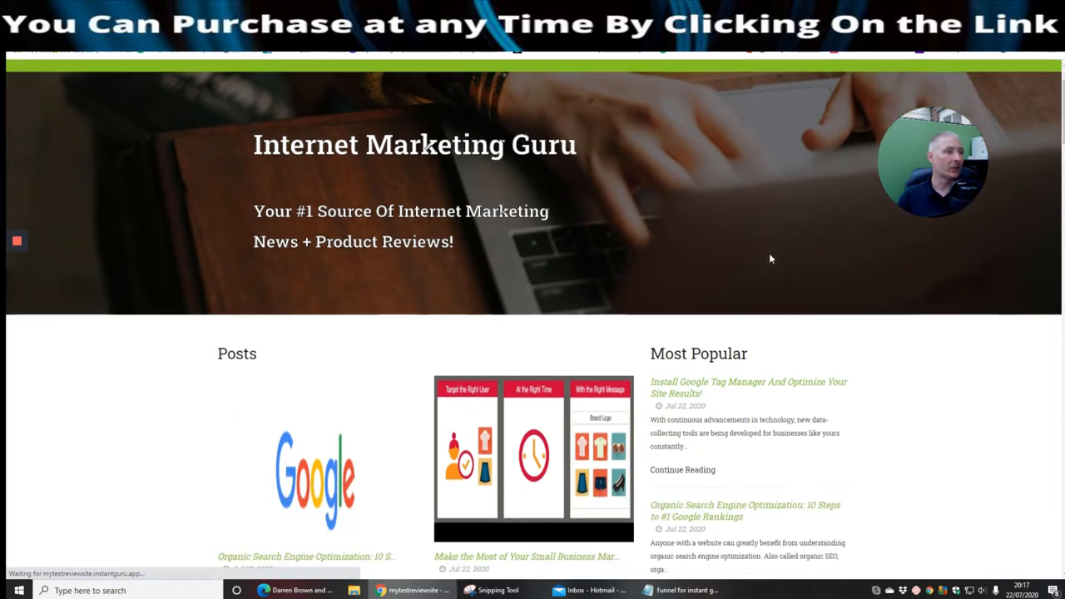
scroll(down, 3)
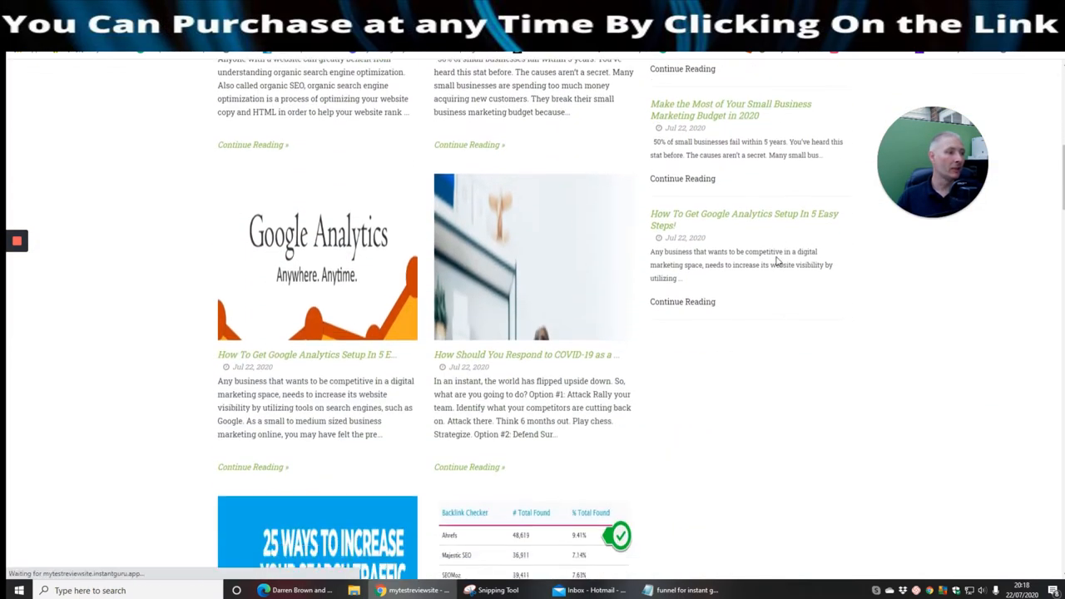
scroll(down, 3)
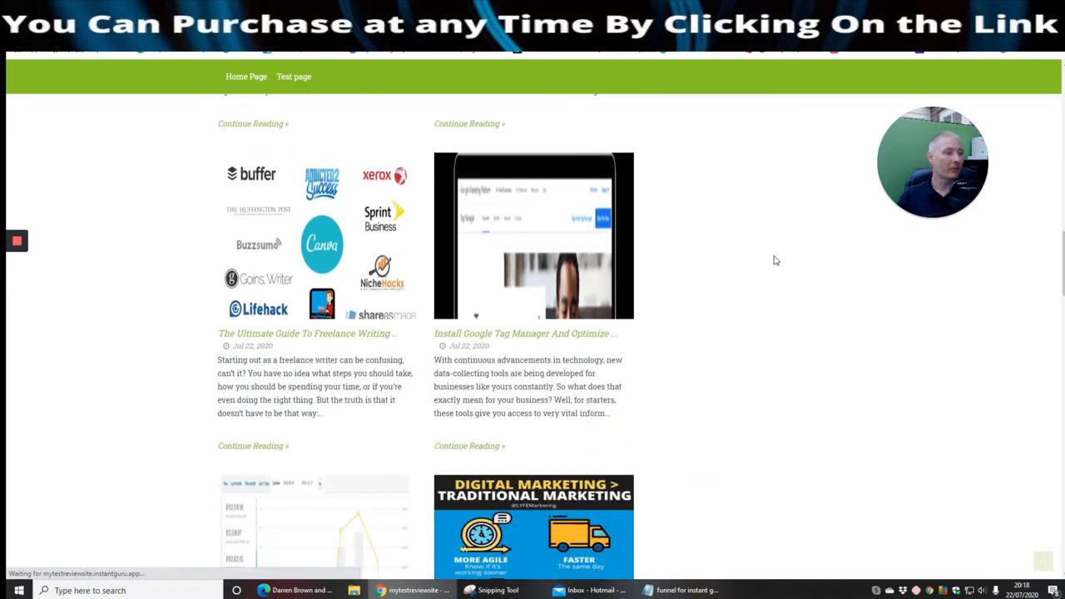
scroll(down, 3)
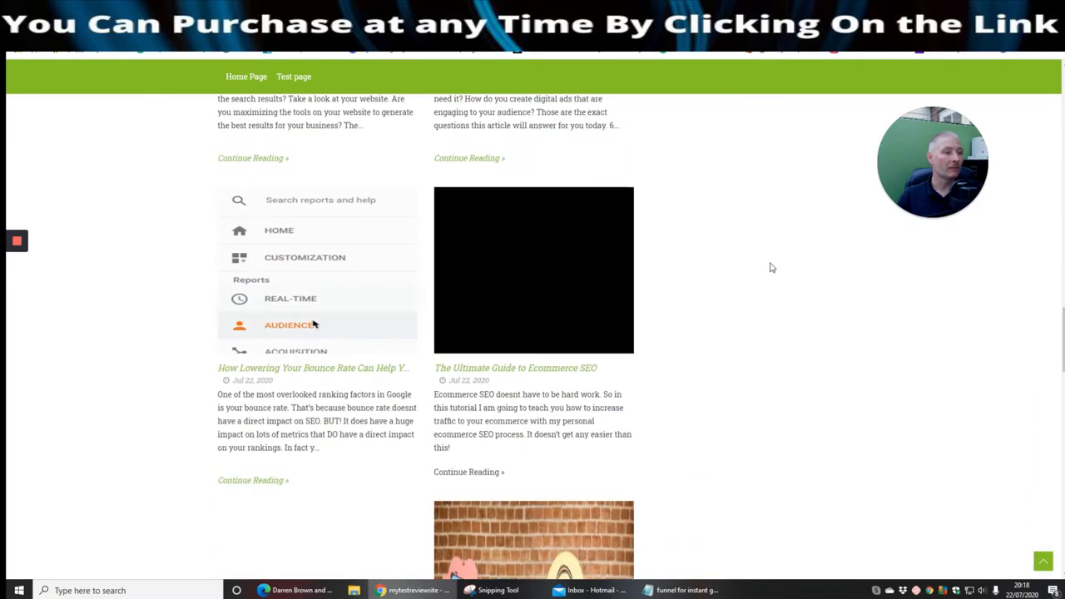
scroll(down, 3)
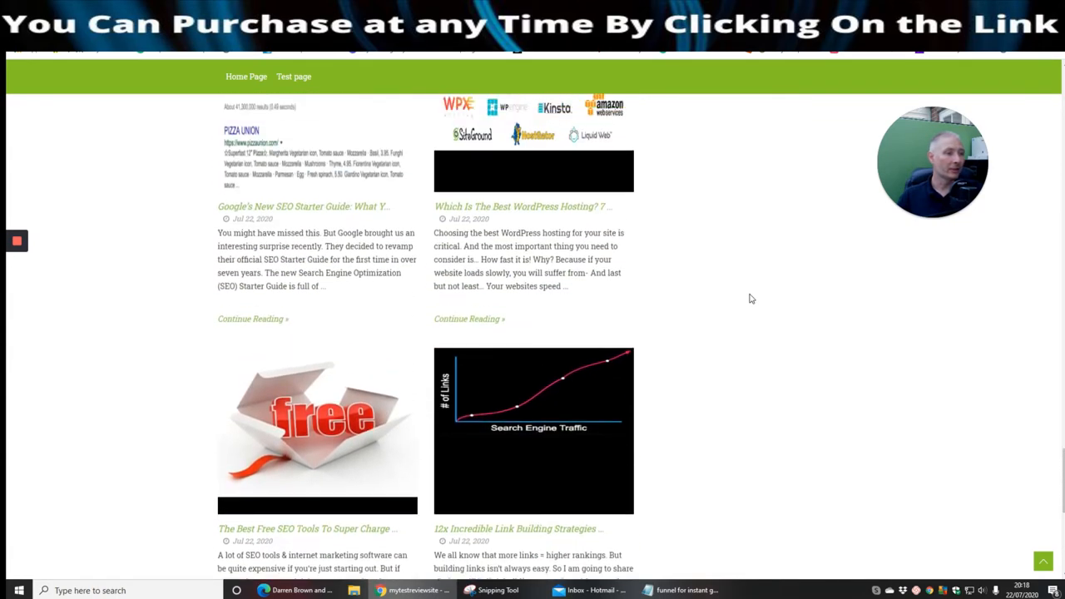
scroll(down, 3)
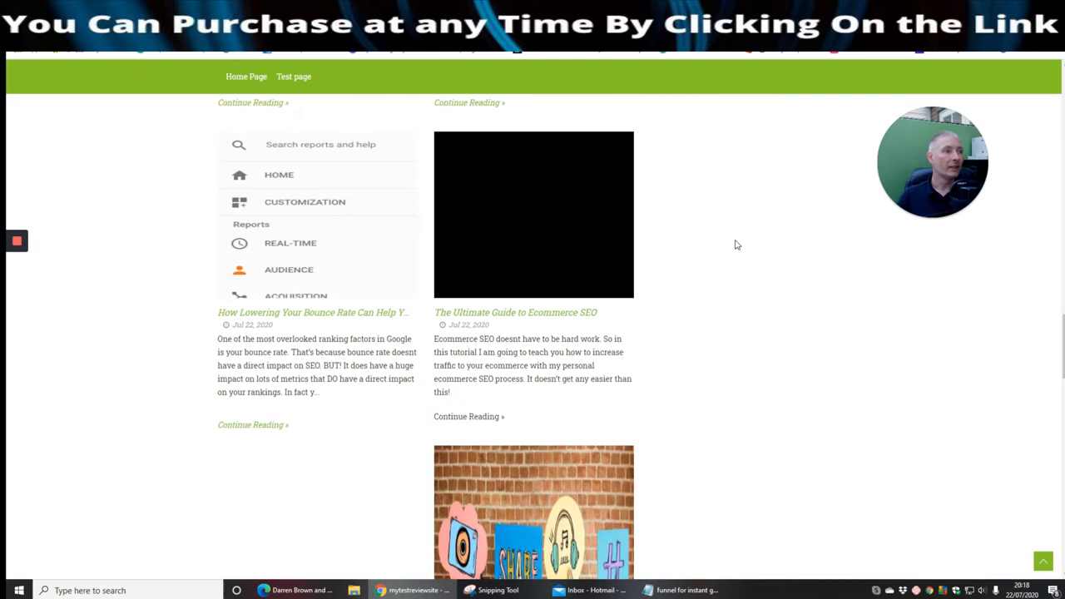
scroll(down, 3)
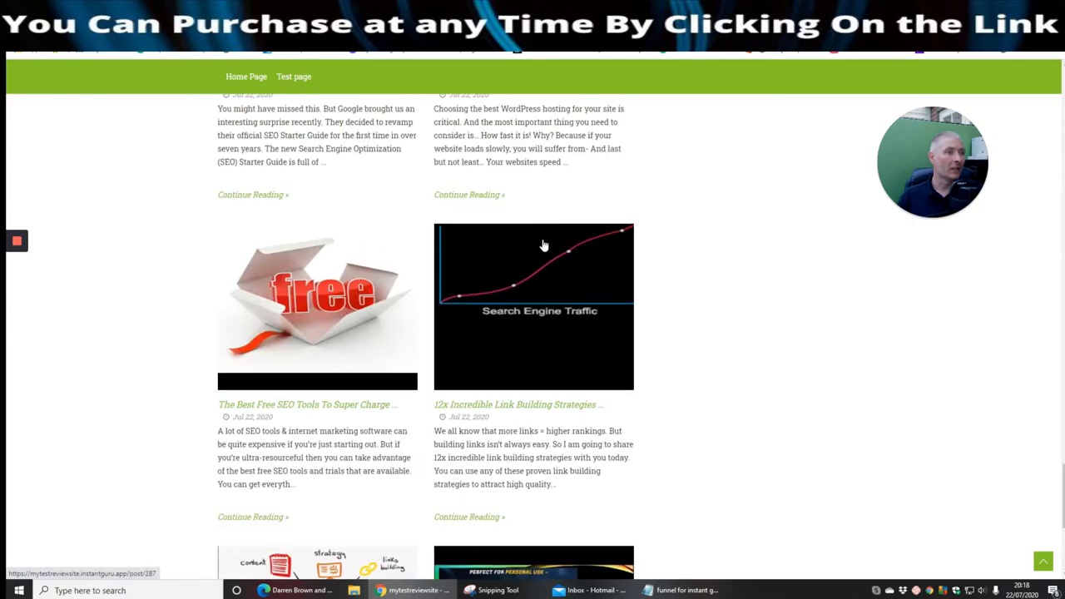
scroll(down, 3)
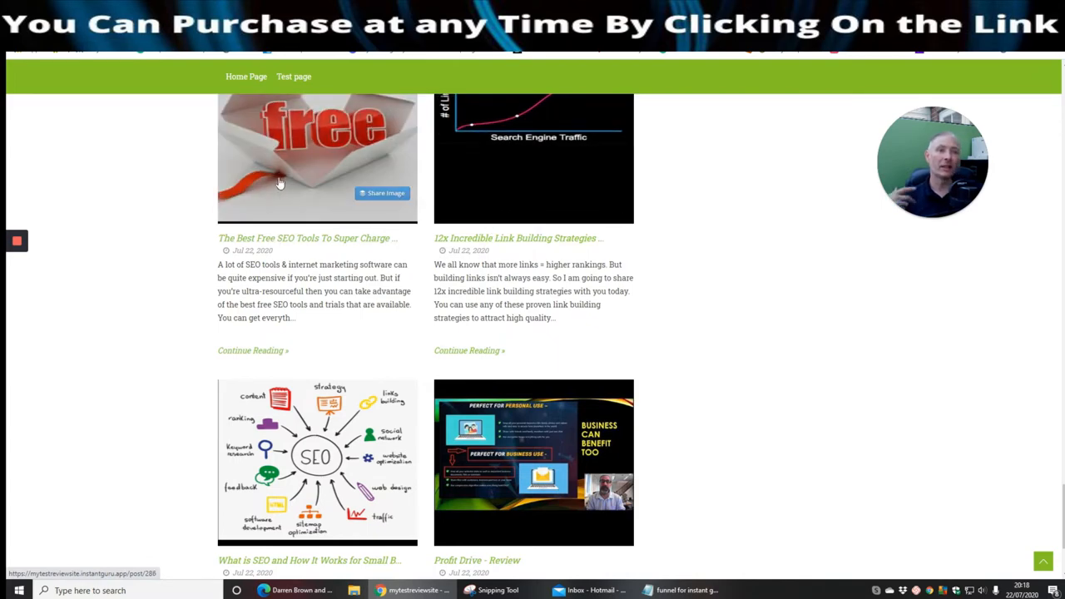
scroll(down, 3)
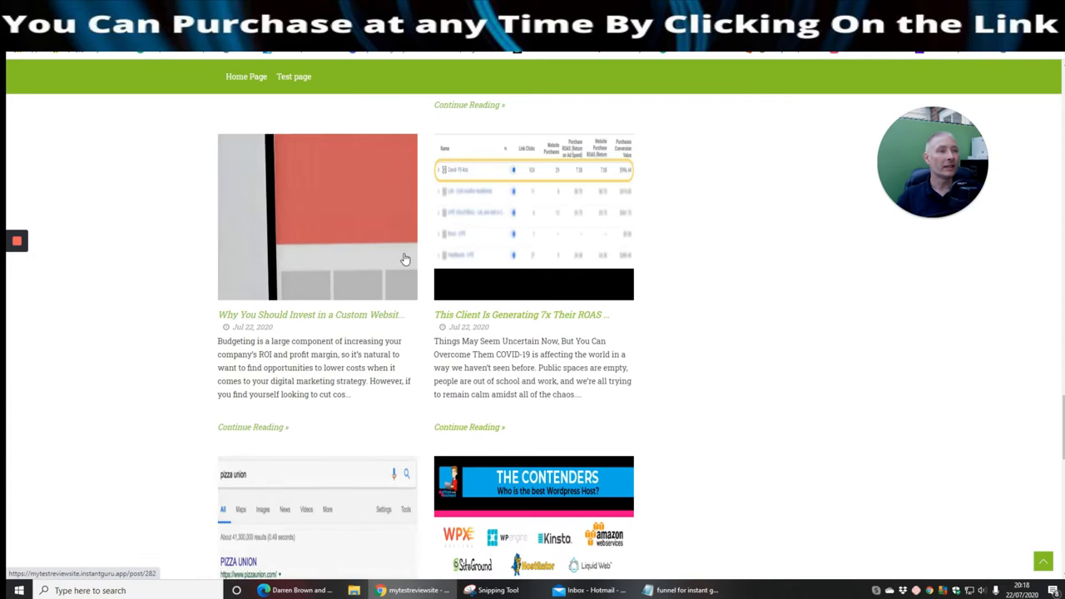
scroll(down, 3)
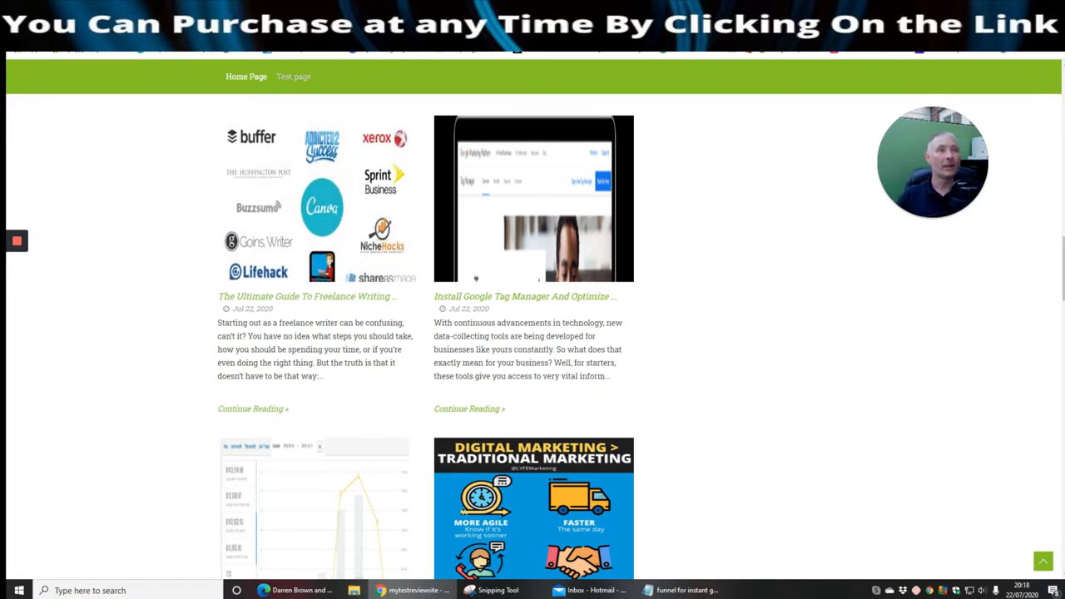
click(80, 239)
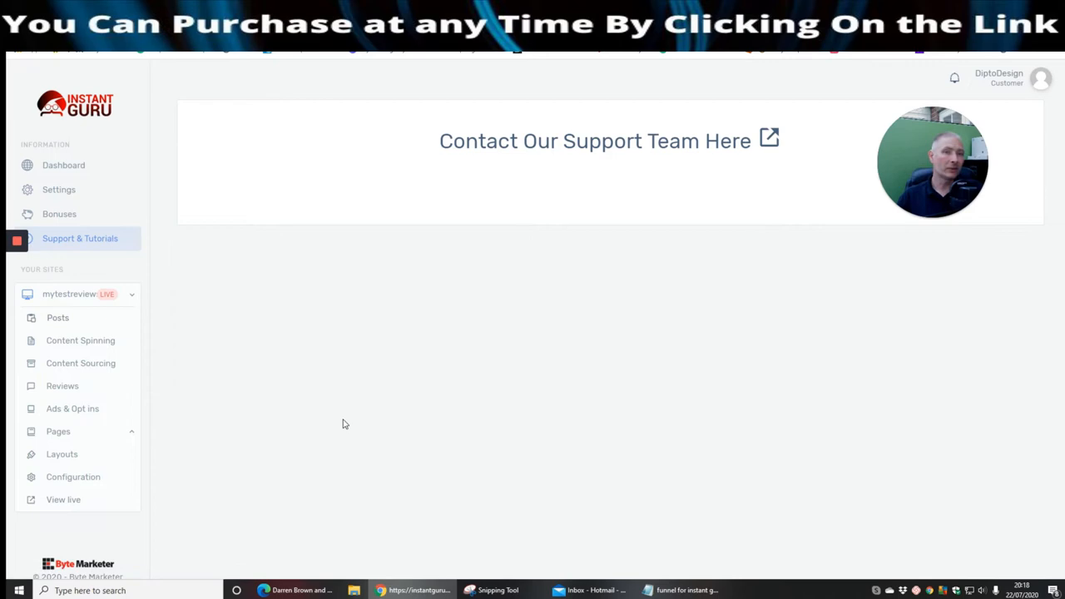
Open the site's Posts table, then bring up the Notepad list of six upsell prices
click(57, 317)
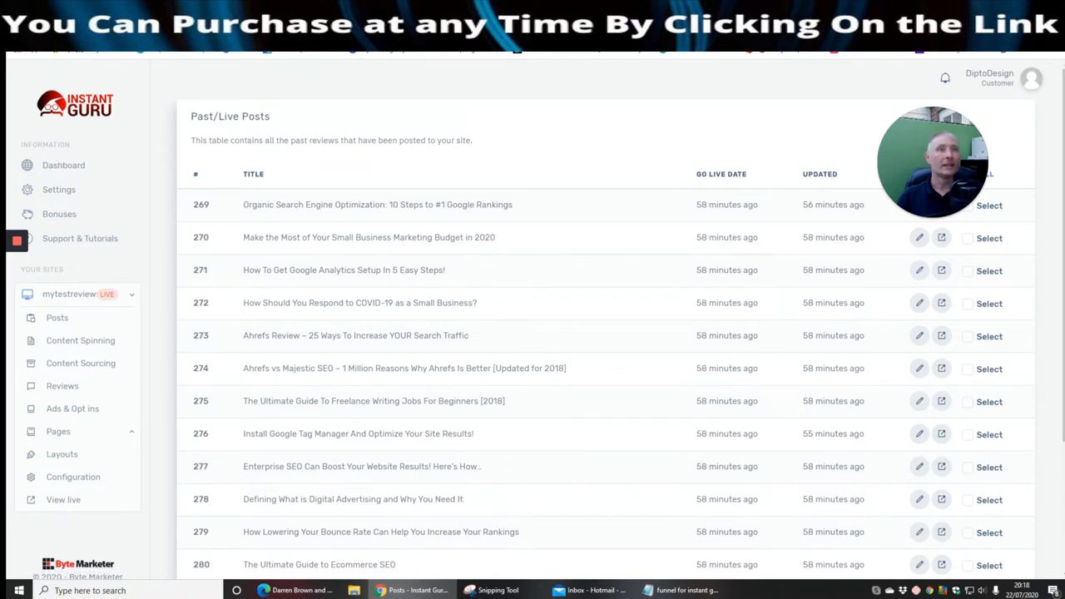
click(679, 590)
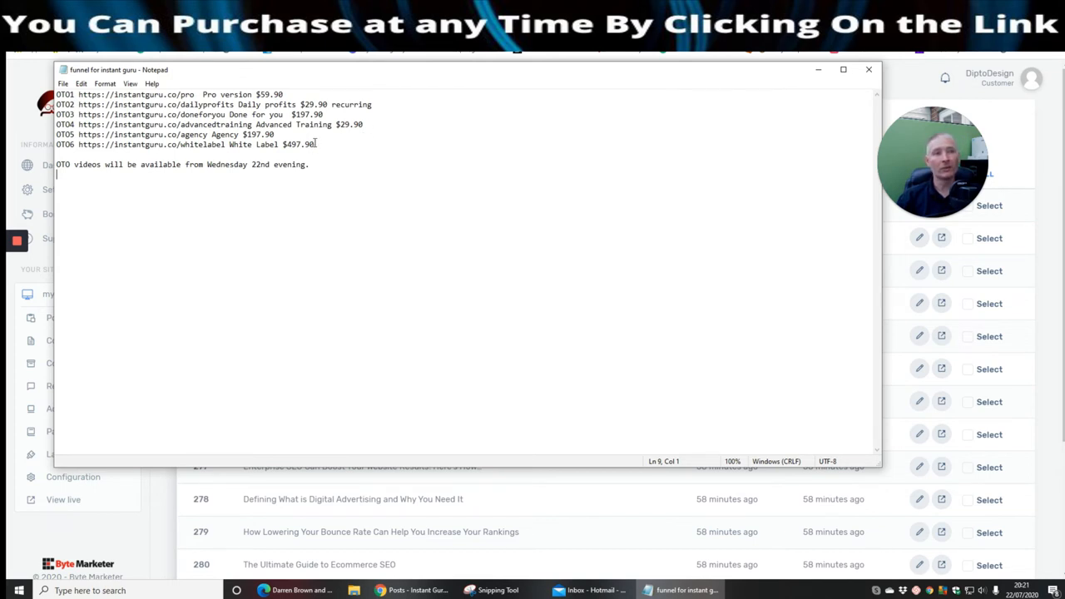
mouse_move(387, 138)
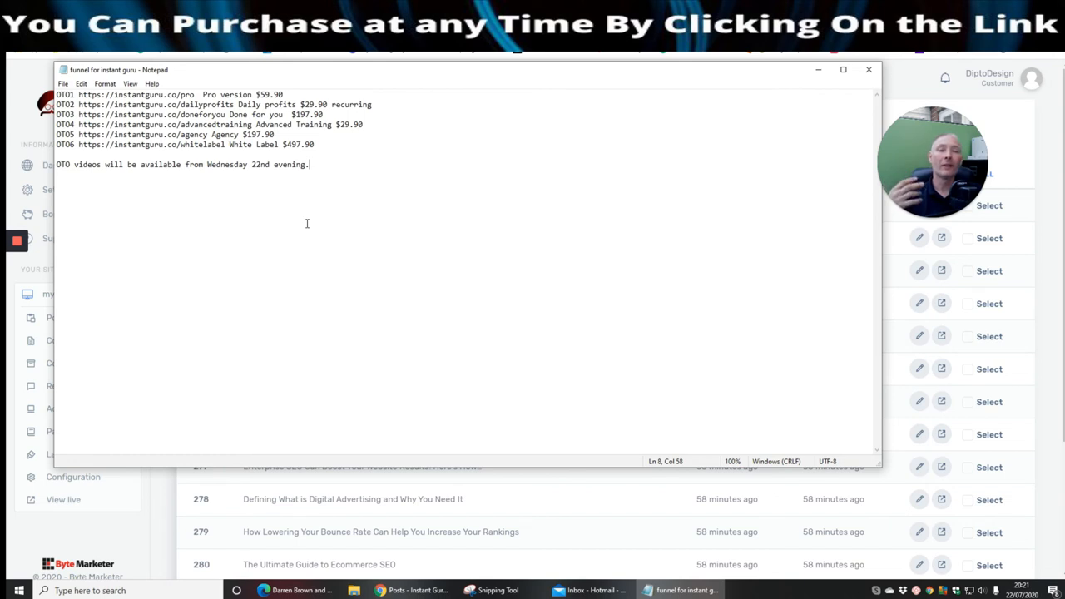
mouse_move(333, 206)
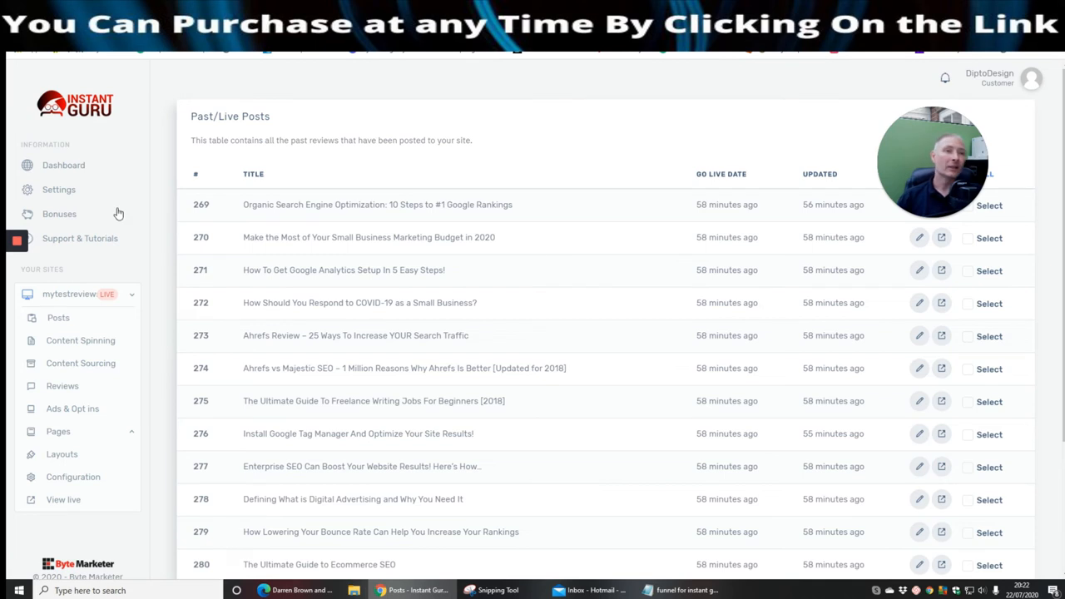
mouse_move(176, 54)
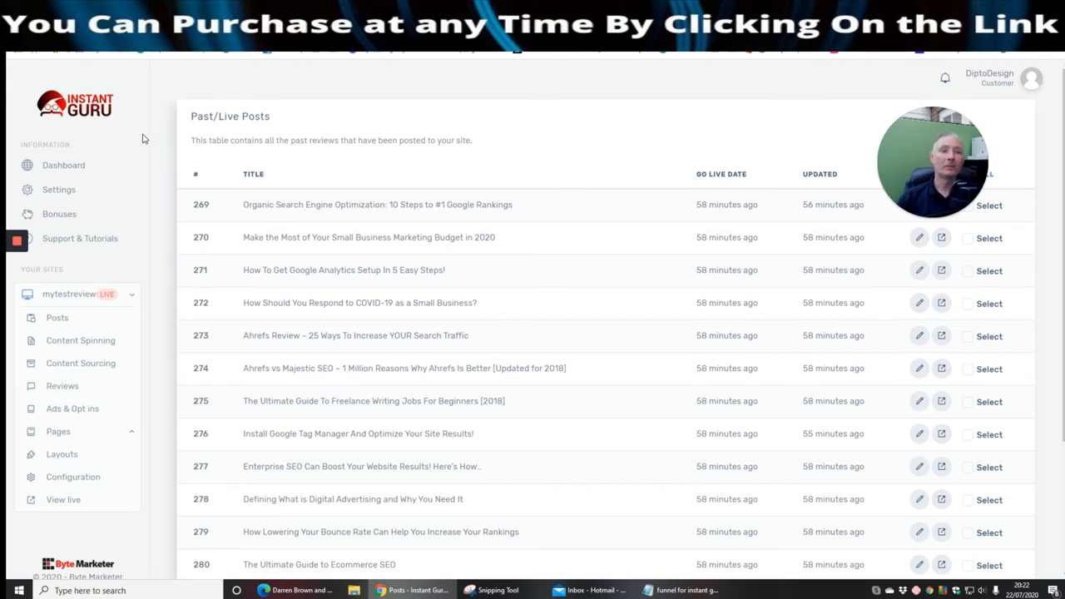
mouse_move(496, 159)
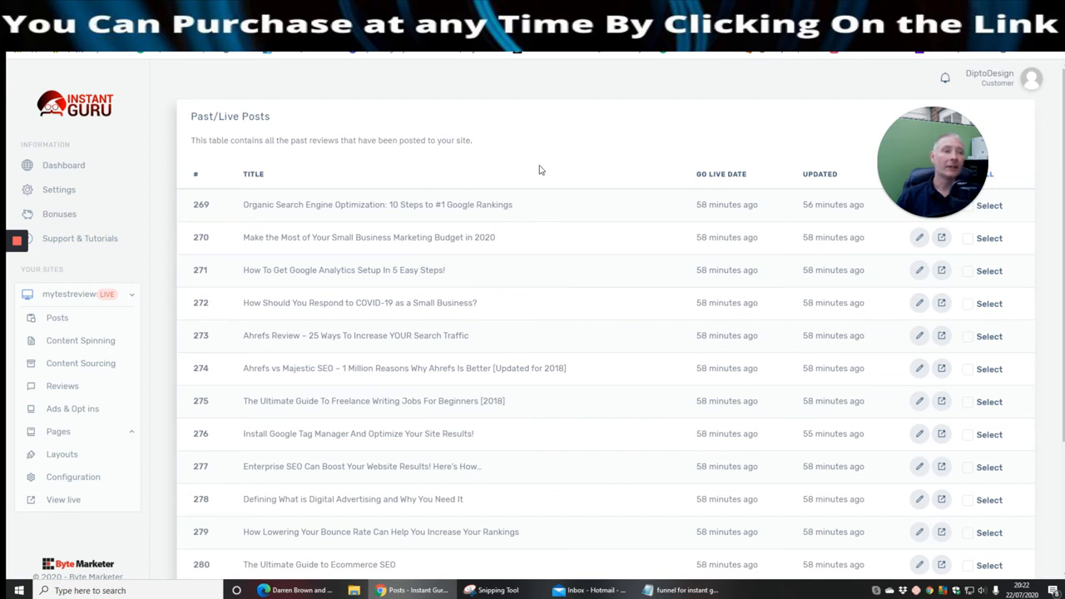
mouse_move(525, 183)
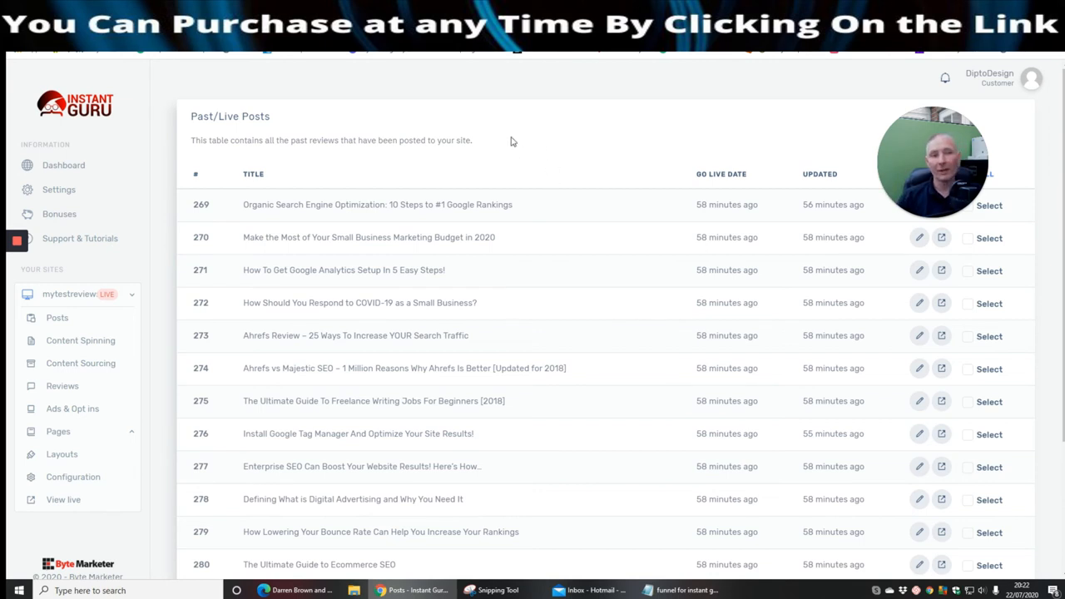
mouse_move(807, 129)
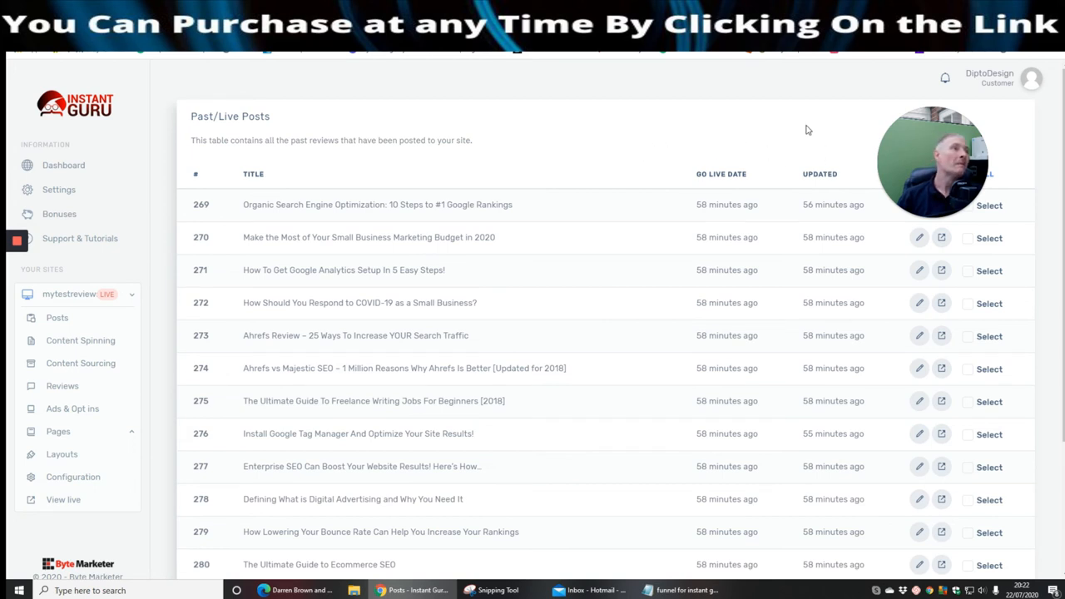
mouse_move(746, 483)
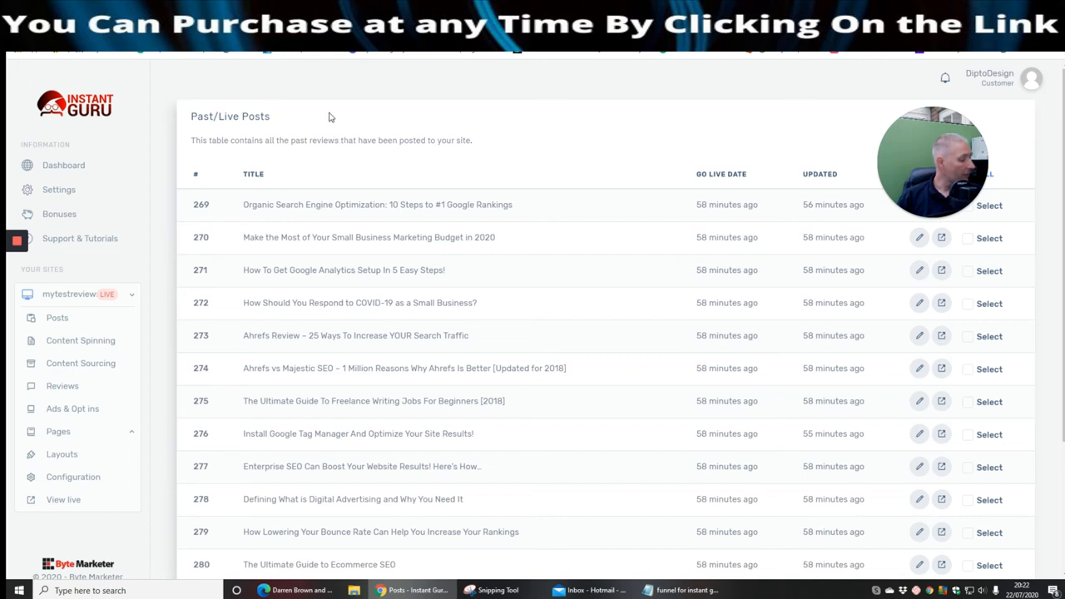
mouse_move(288, 171)
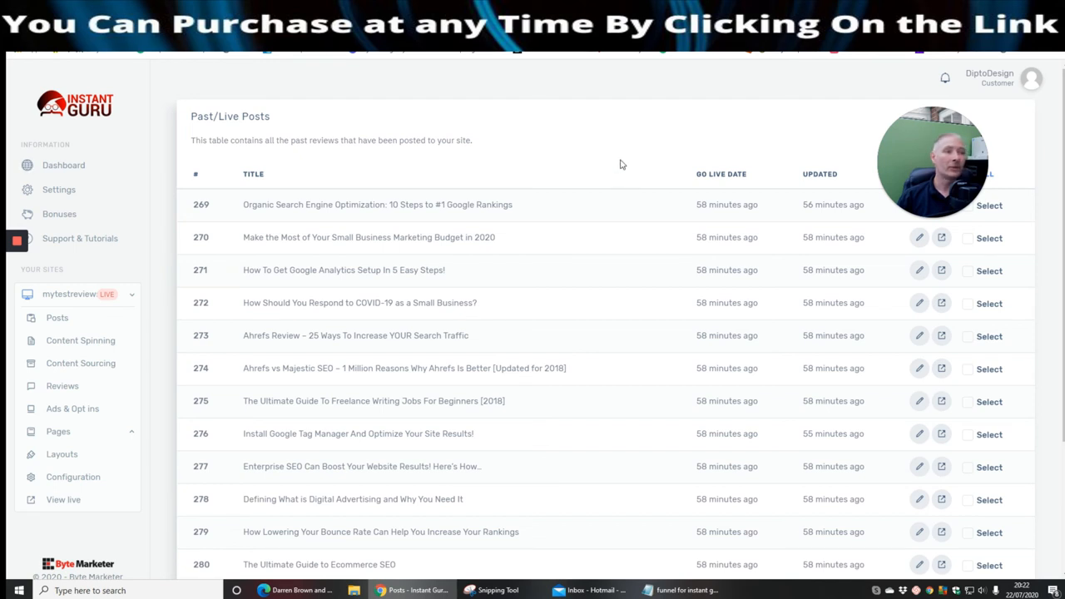
mouse_move(643, 143)
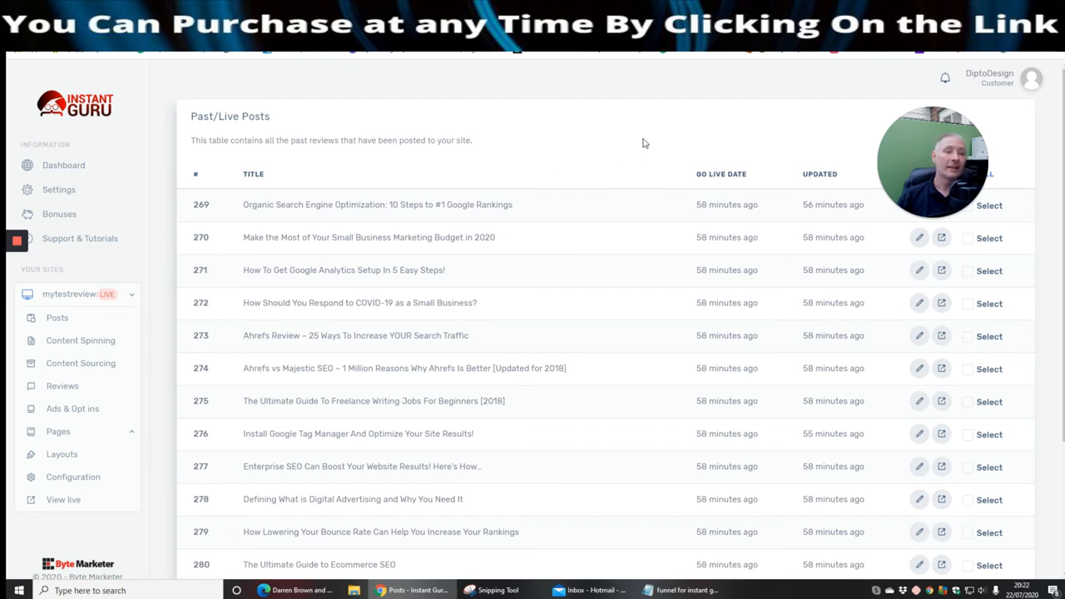